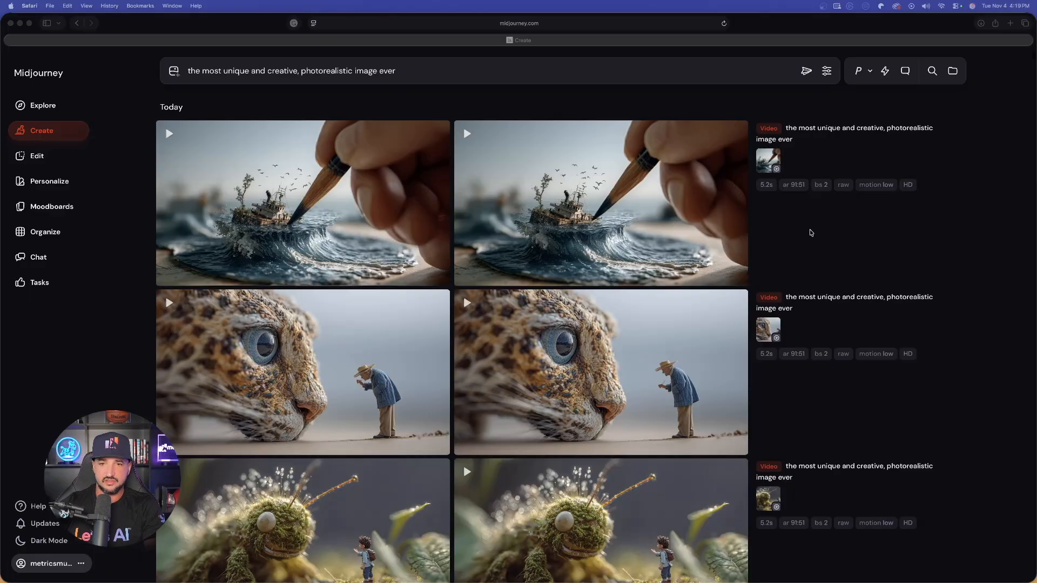
mouse_move(784, 228)
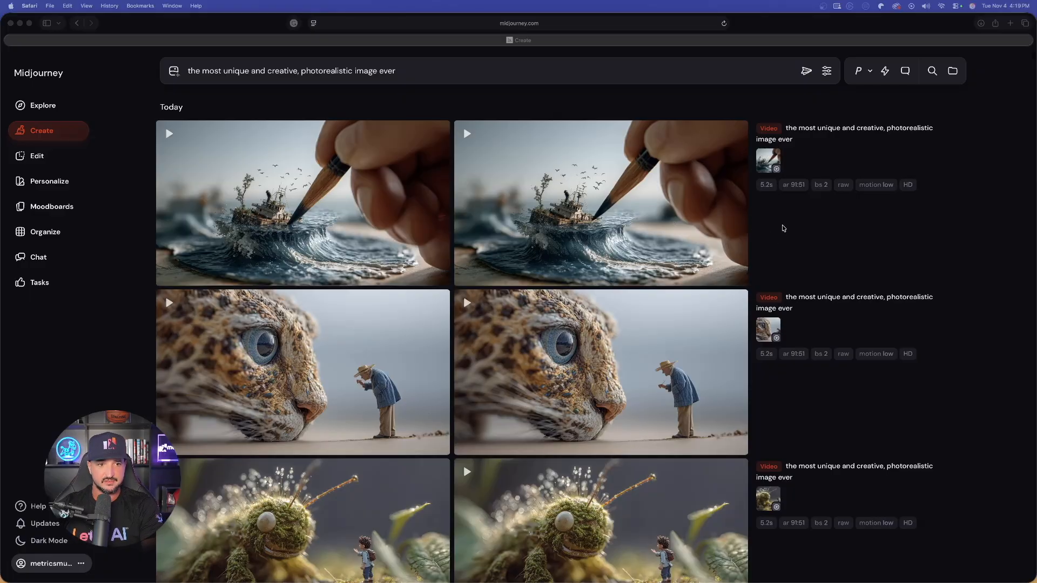
mouse_move(697, 199)
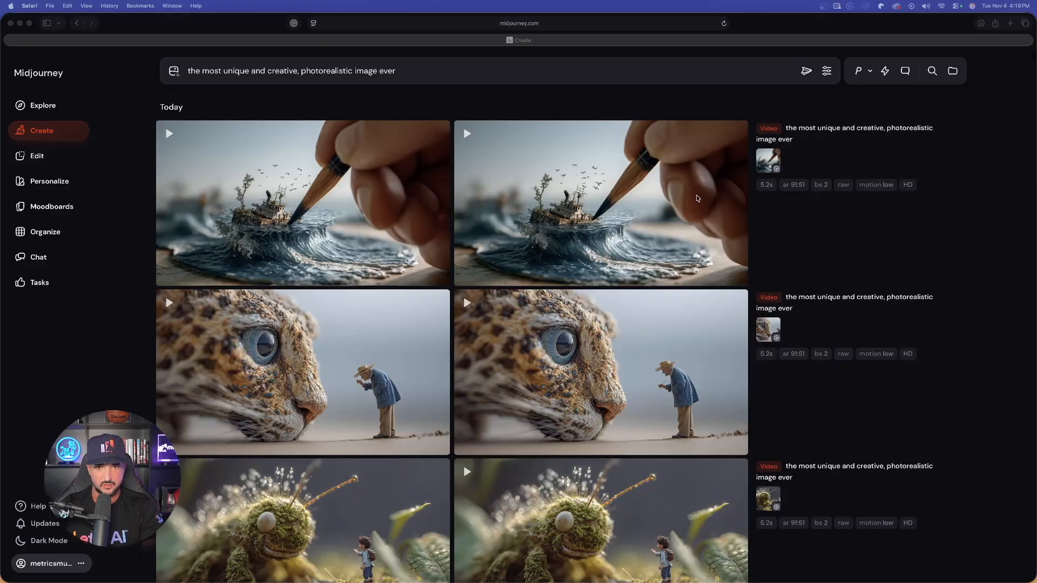
View the desert tree render and the next Seedream 4 results full size, then return to Midjourney.
scroll(down, 3)
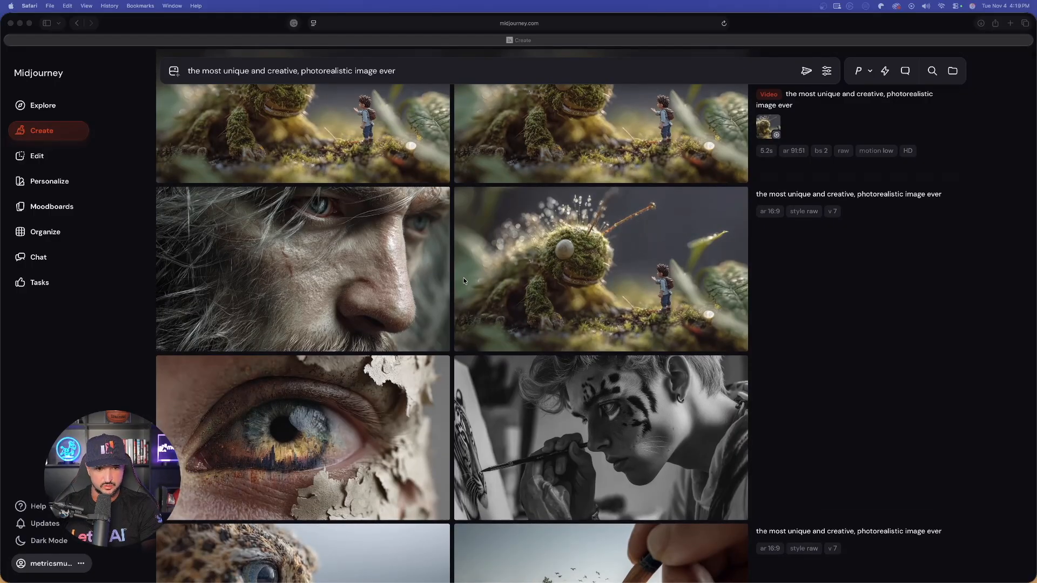
scroll(down, 3)
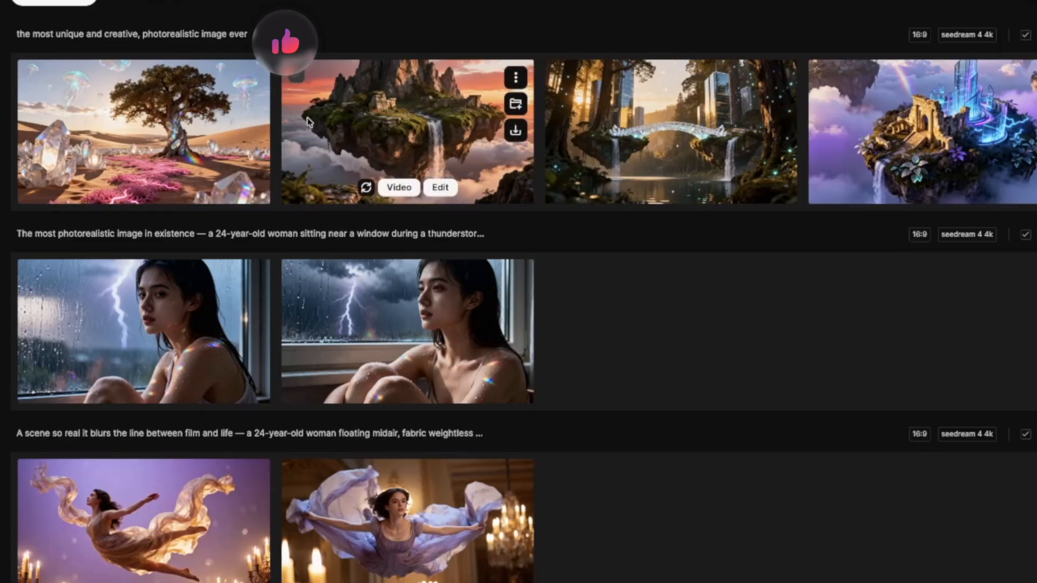
mouse_move(115, 112)
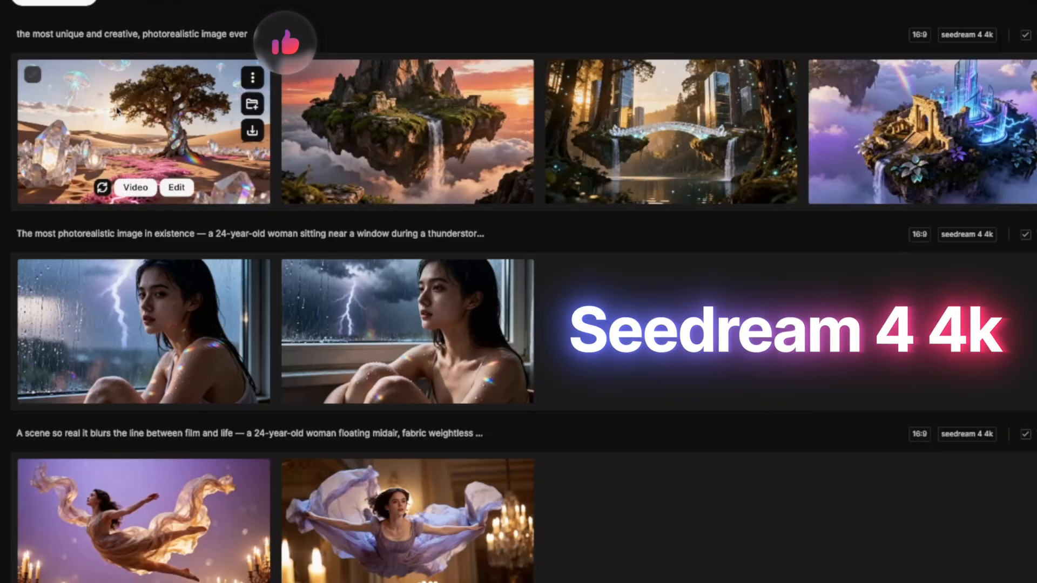
click(143, 132)
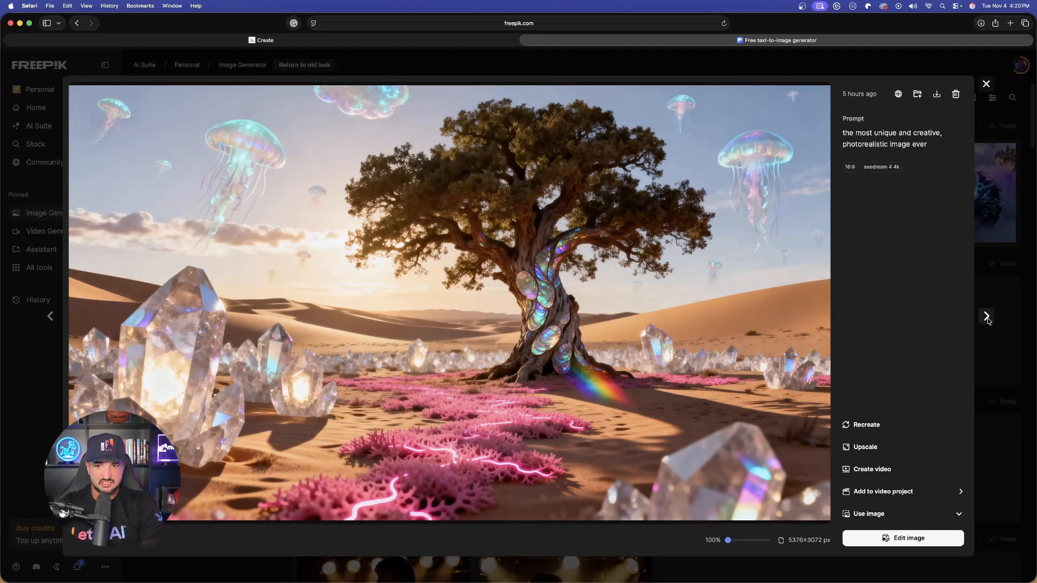
click(986, 317)
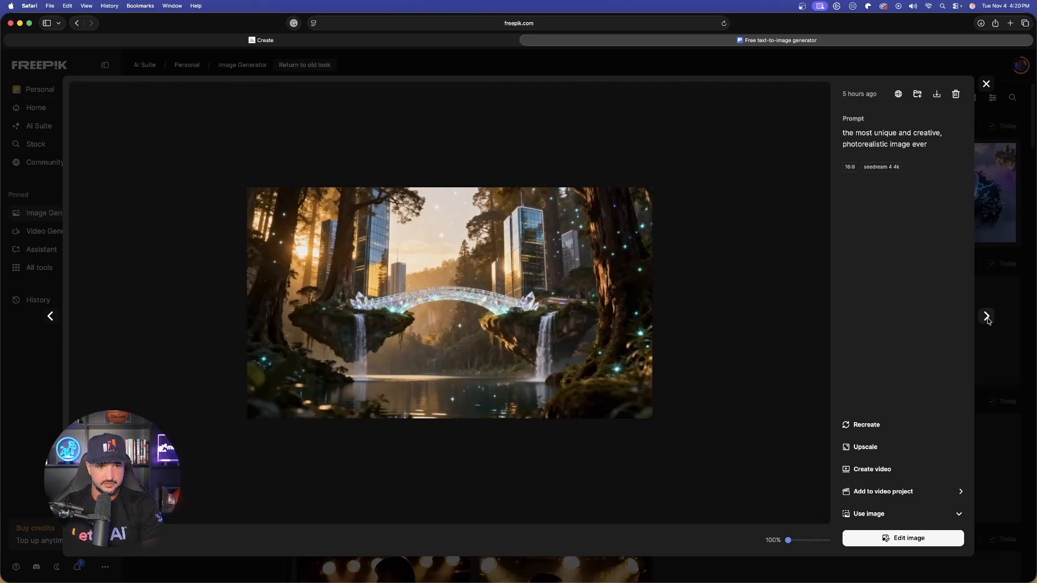
click(986, 315)
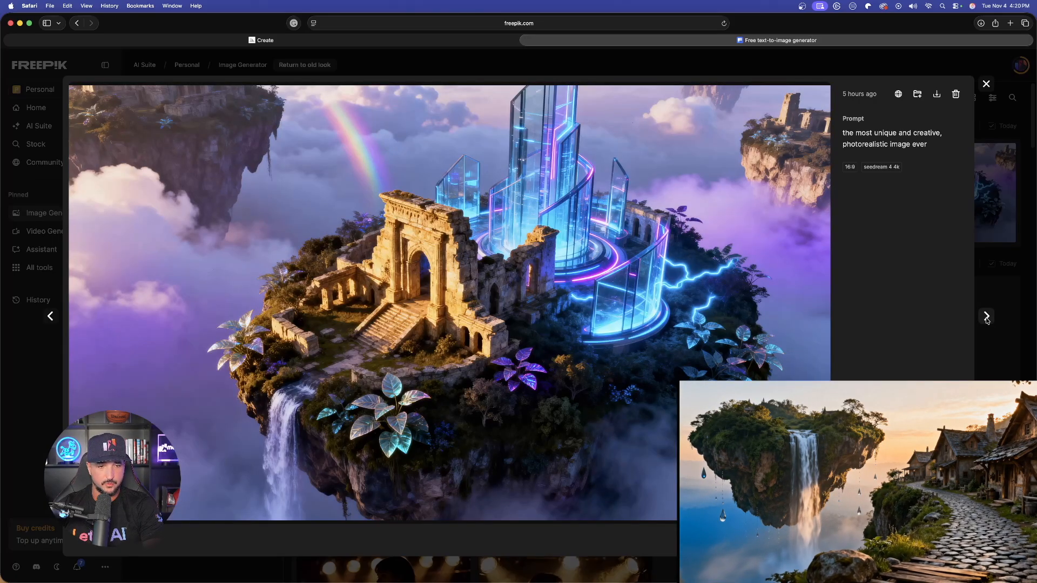
click(985, 84)
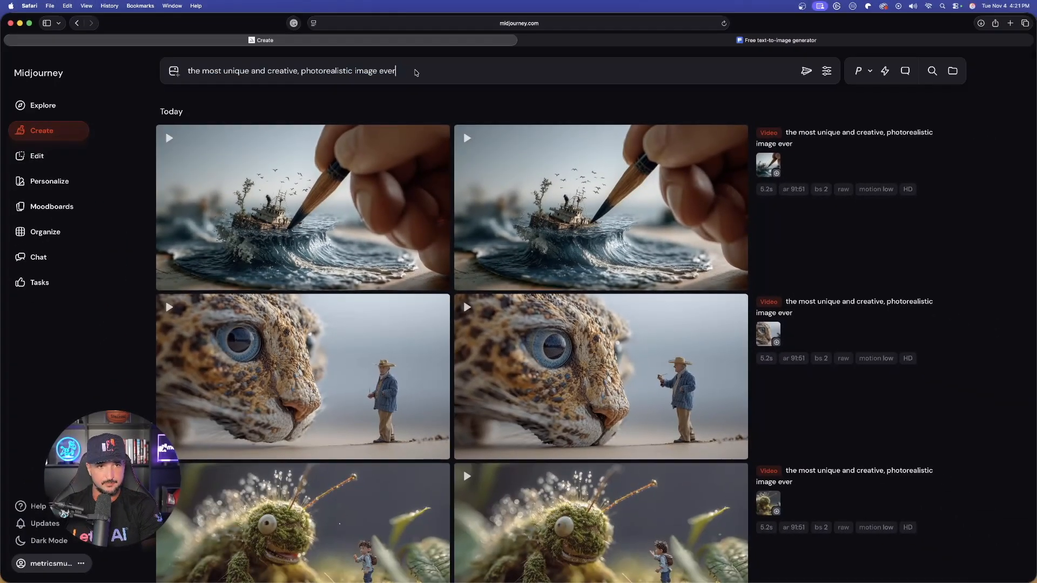
Submit the unique photorealistic prompt for generation in Midjourney.
key(Return)
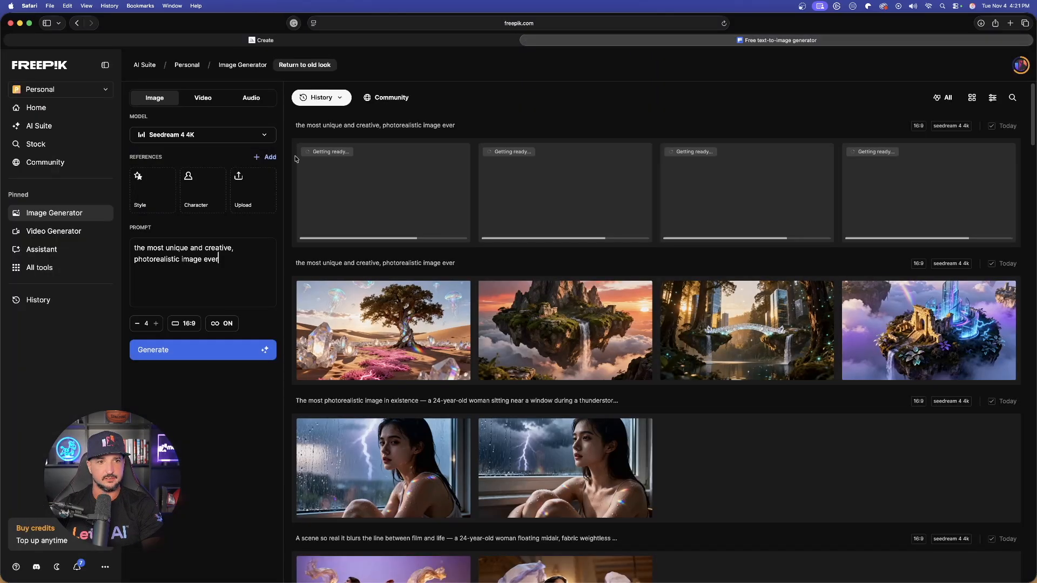
click(203, 350)
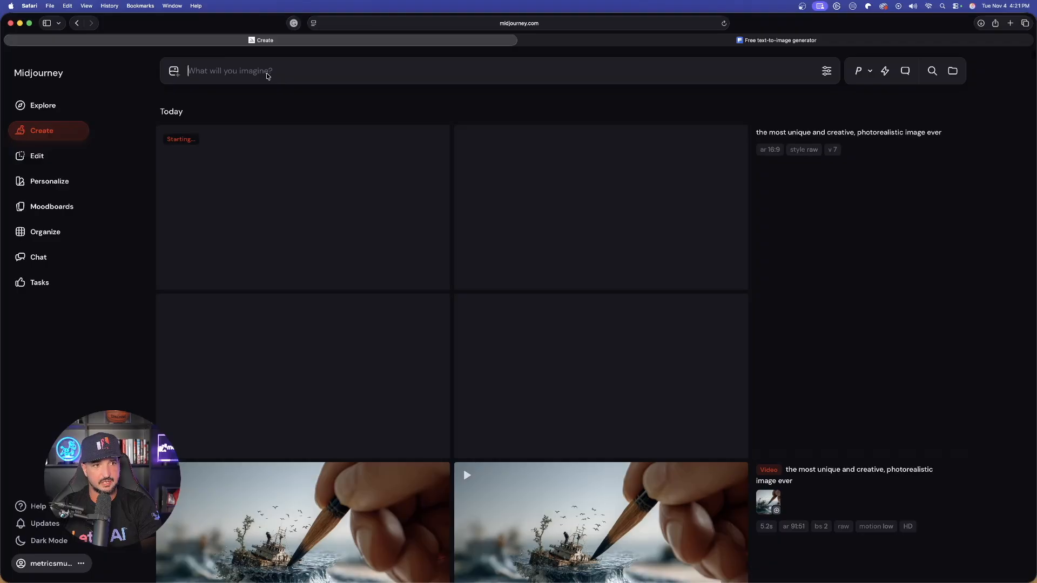
Submit 'the most unique and creative, photorealistic image ever: a gradient hypercar', then switch to Freepik.
text(the most unique and creative, photorealistic image ever: a gradient hypercar)
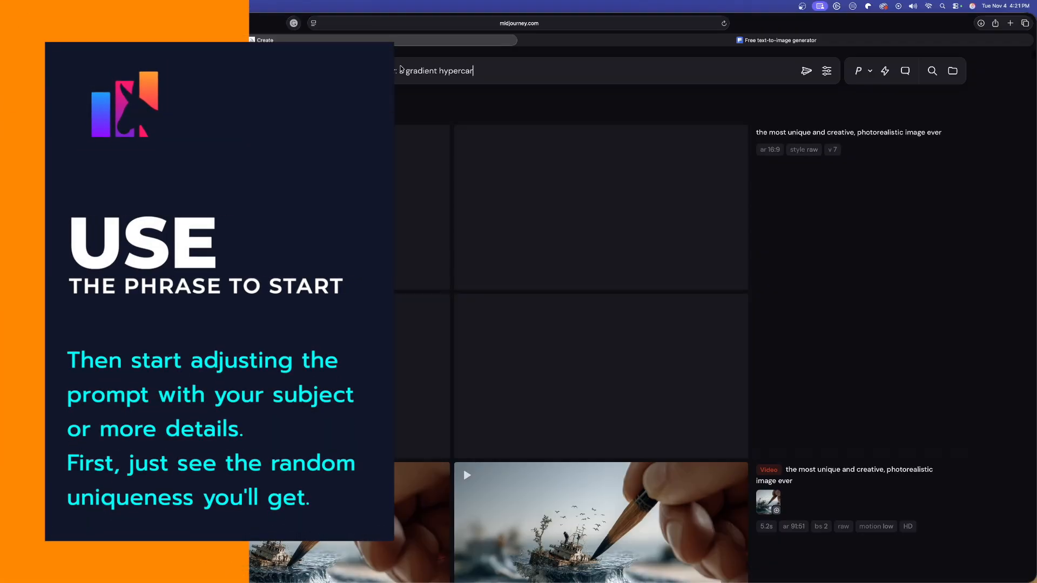
scroll(down, 3)
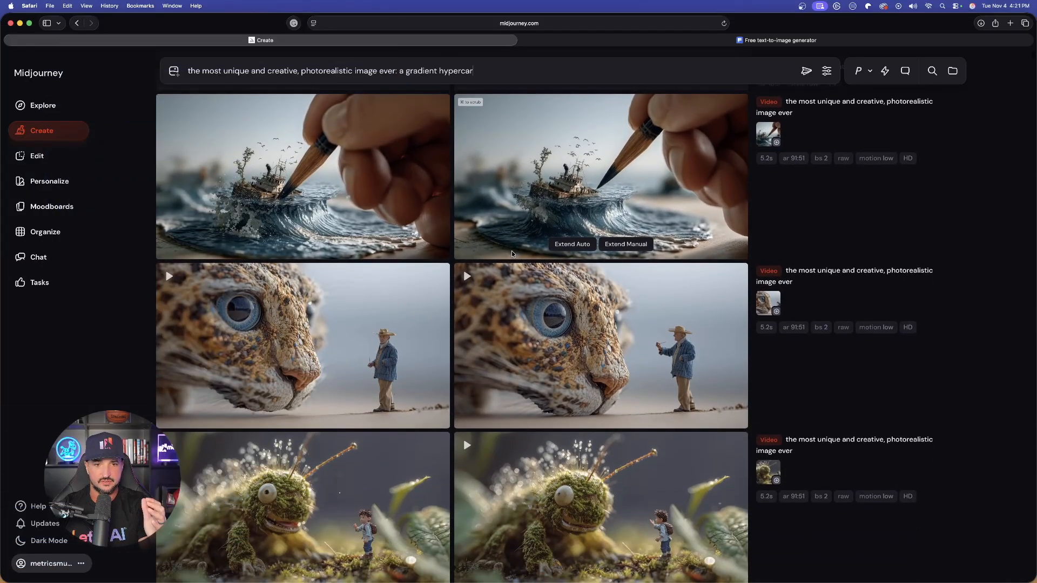
scroll(down, 3)
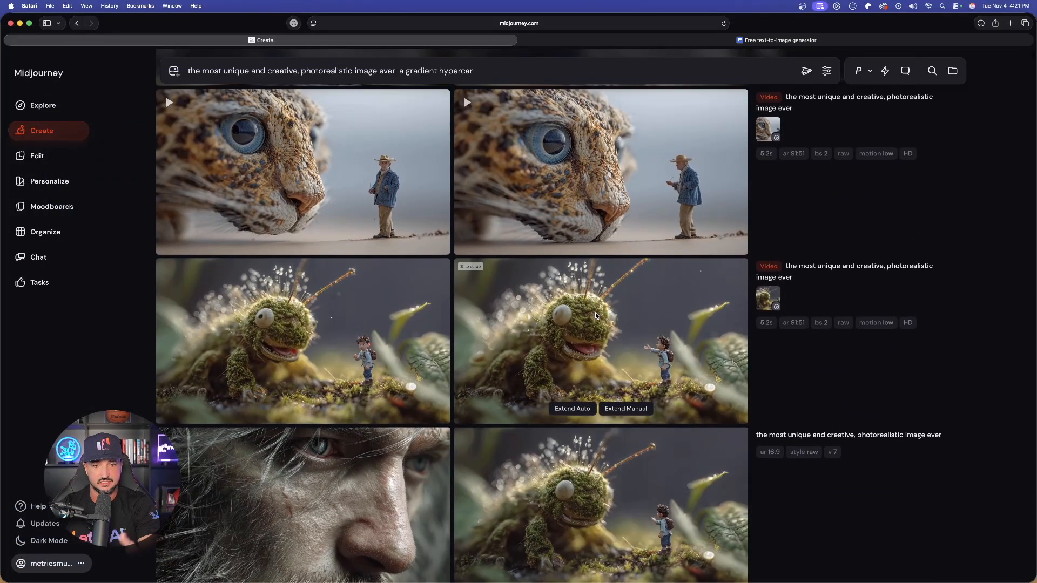
scroll(up, 3)
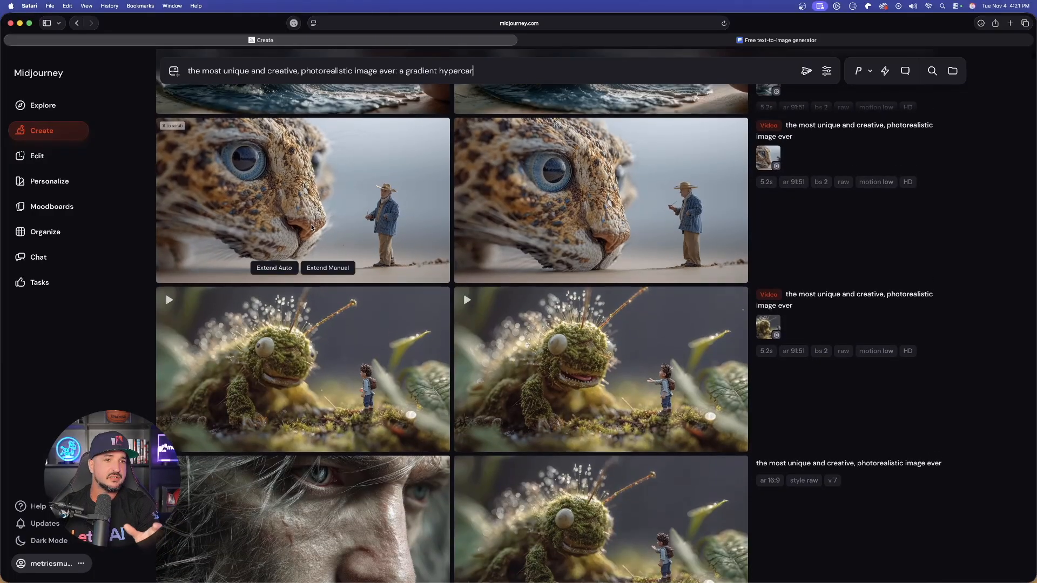
scroll(down, 3)
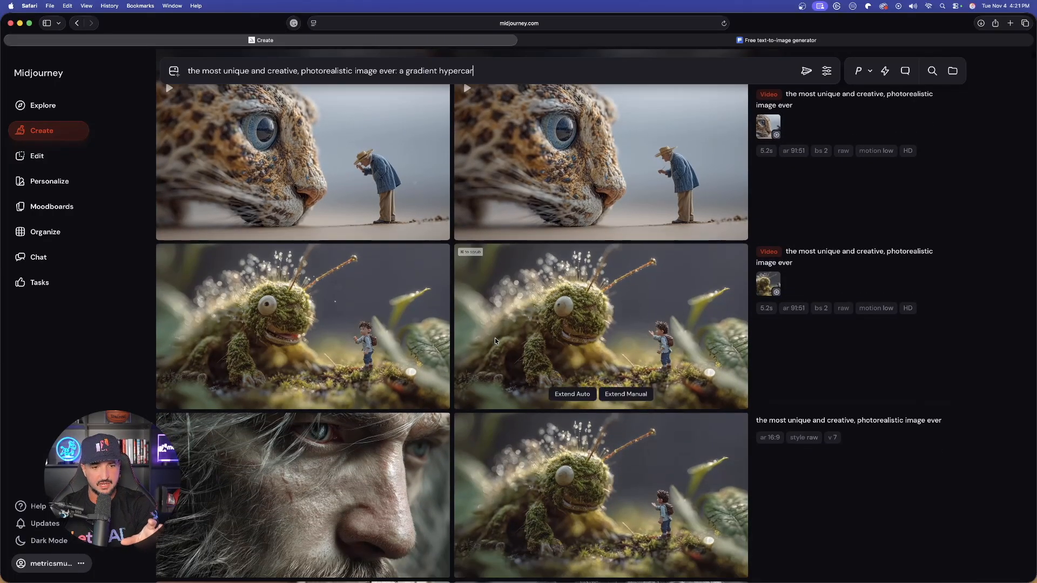
scroll(up, 3)
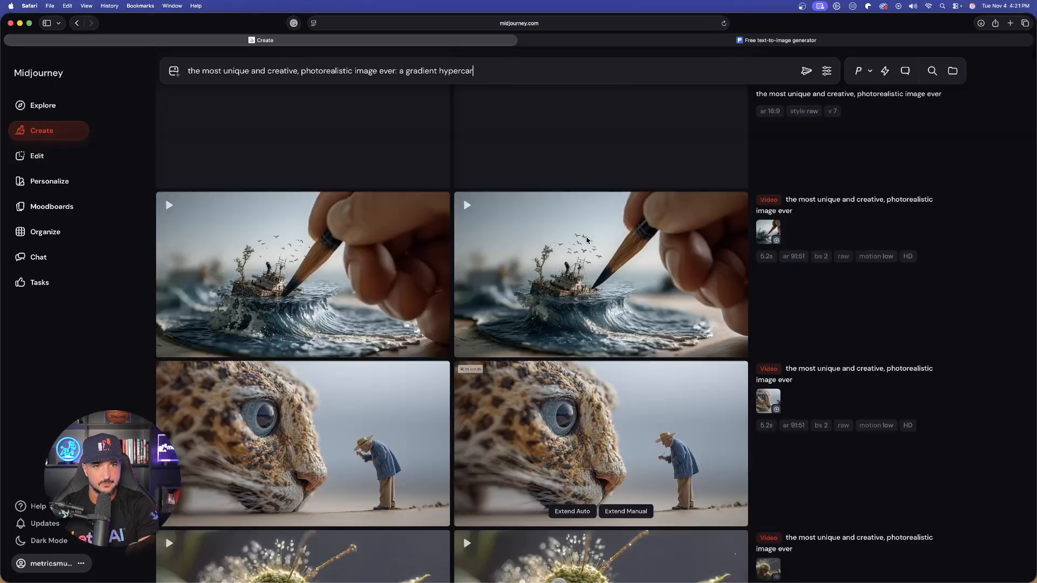
click(806, 71)
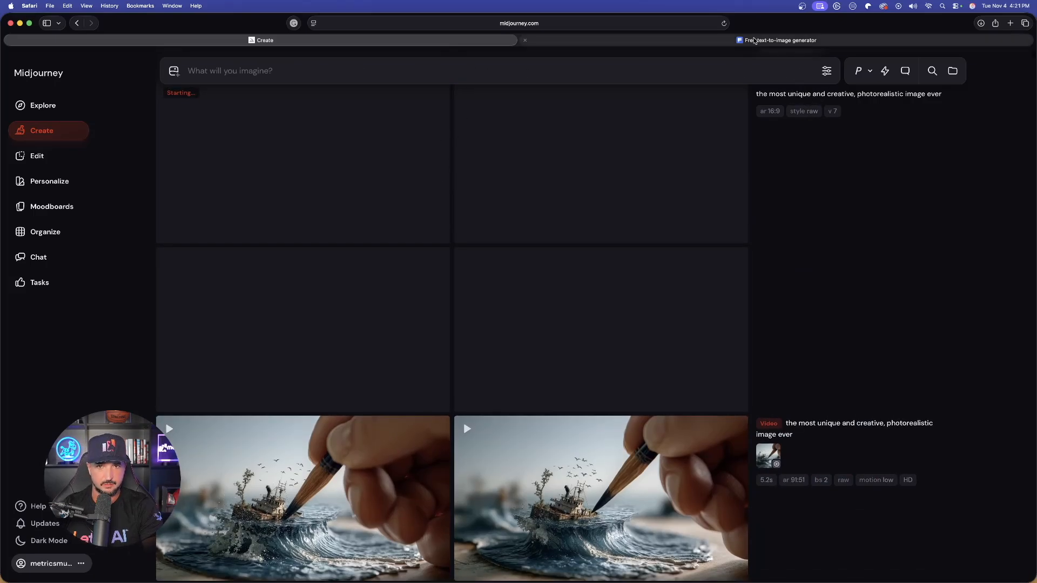
click(777, 40)
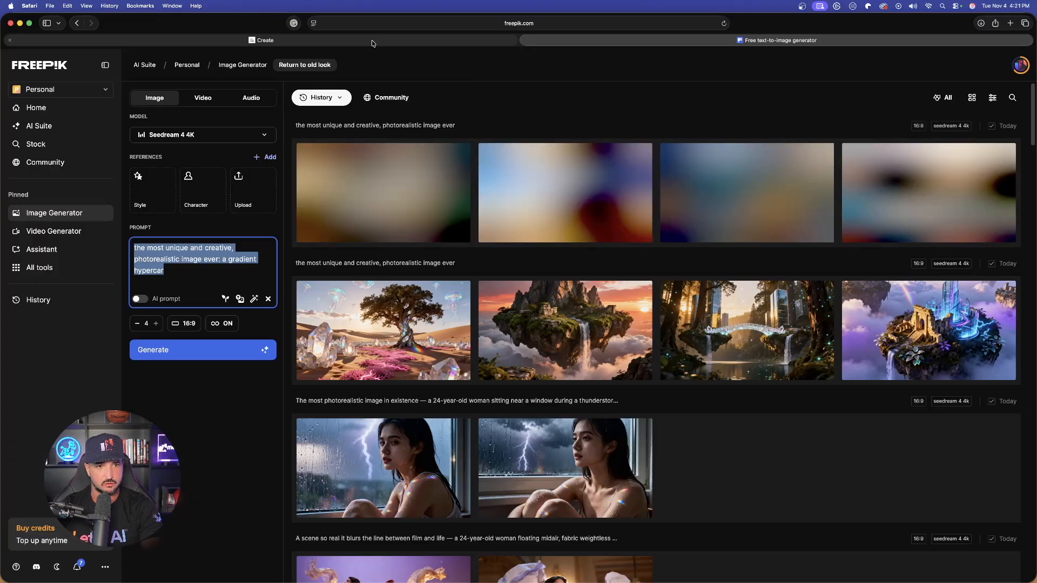
Generate Freepik images from the gradient hypercar prompt.
click(860, 40)
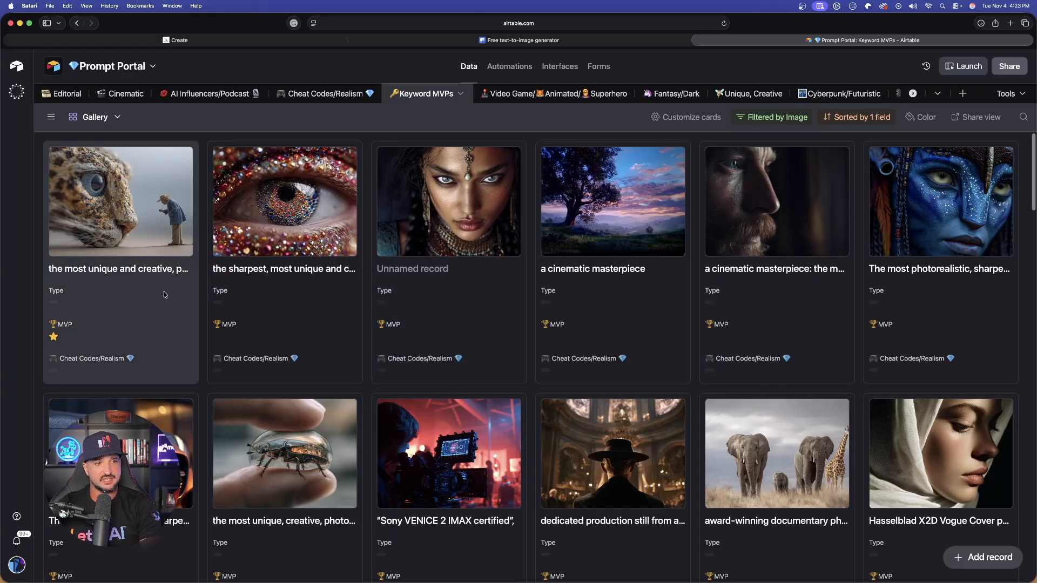
Inspect a keyword record, then the Hollywood movie production still record and its keyword phrase.
click(284, 202)
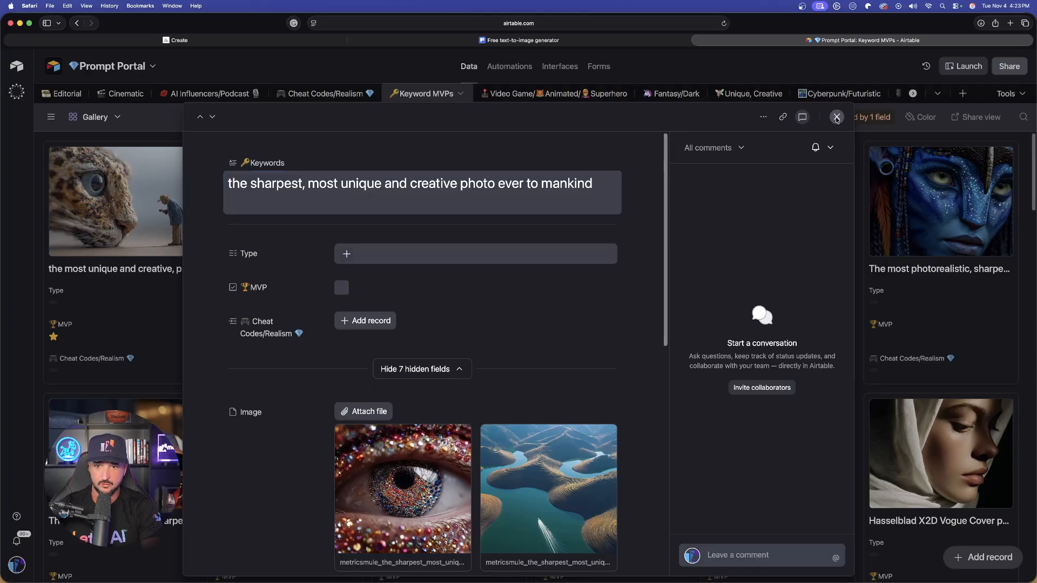
click(836, 117)
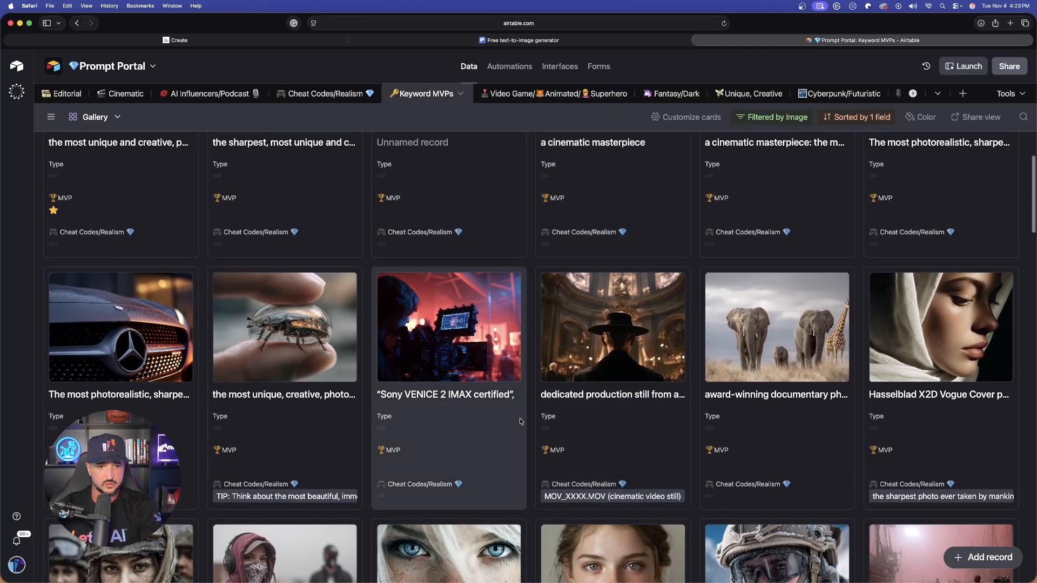
click(612, 328)
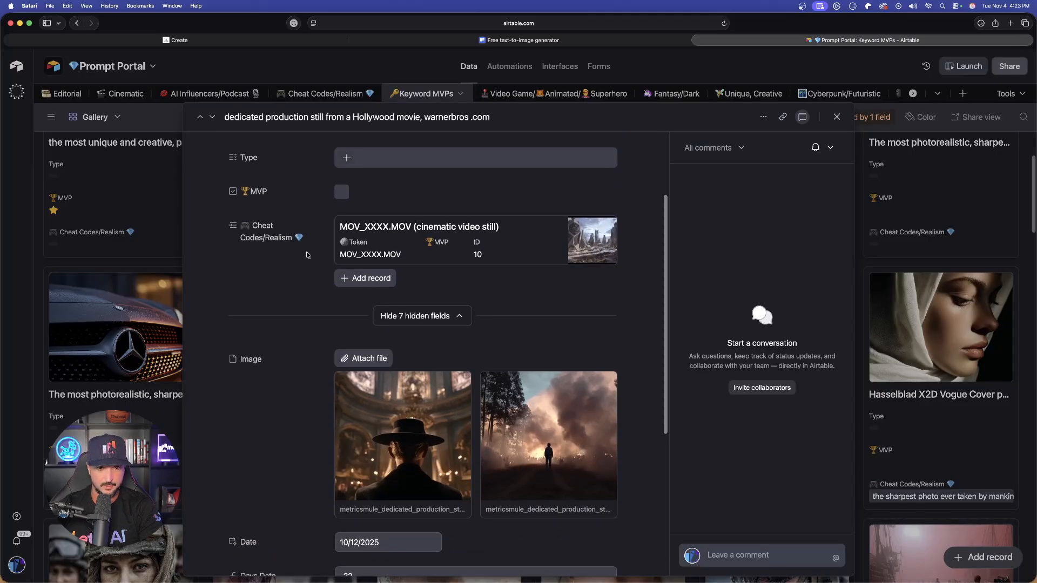
click(358, 117)
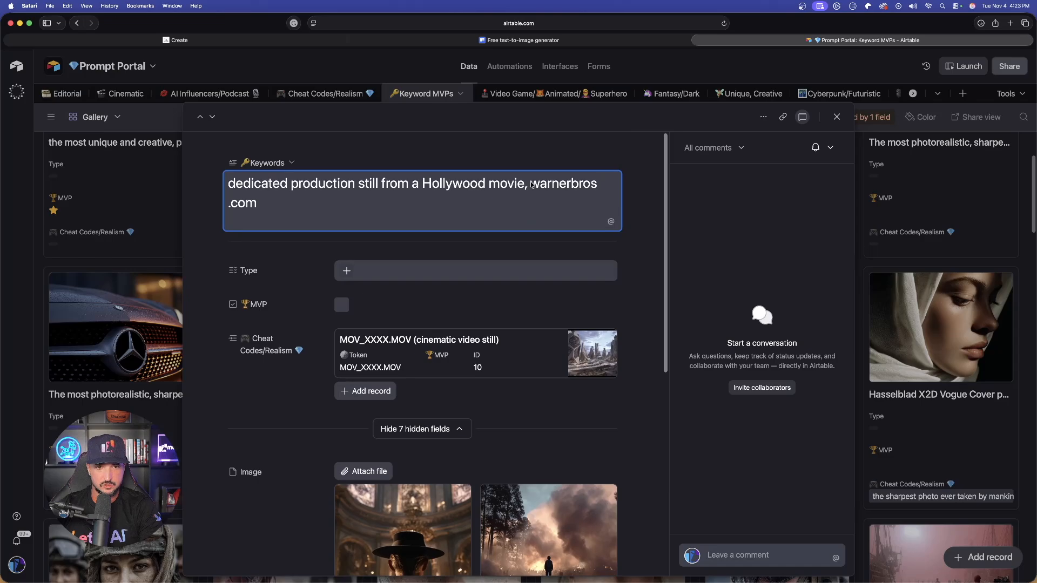
View the record's smoky forest sample image full size, then return to the table.
scroll(down, 3)
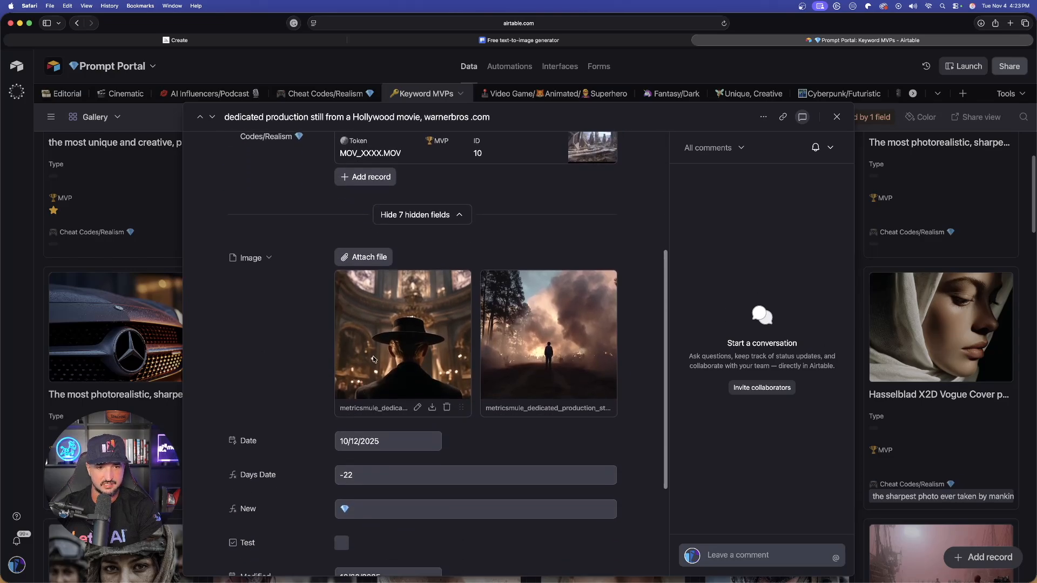
click(547, 337)
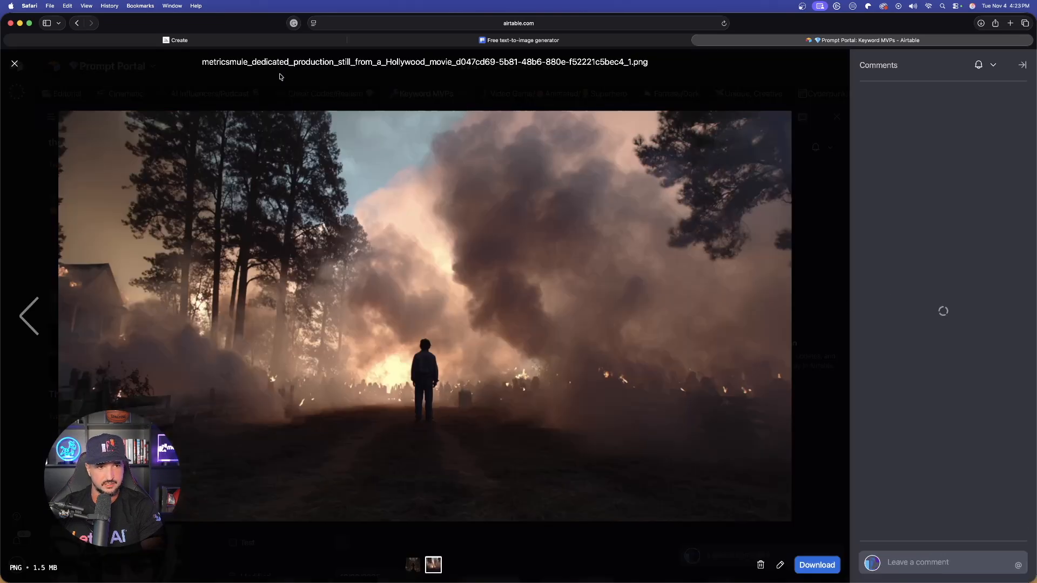
click(14, 64)
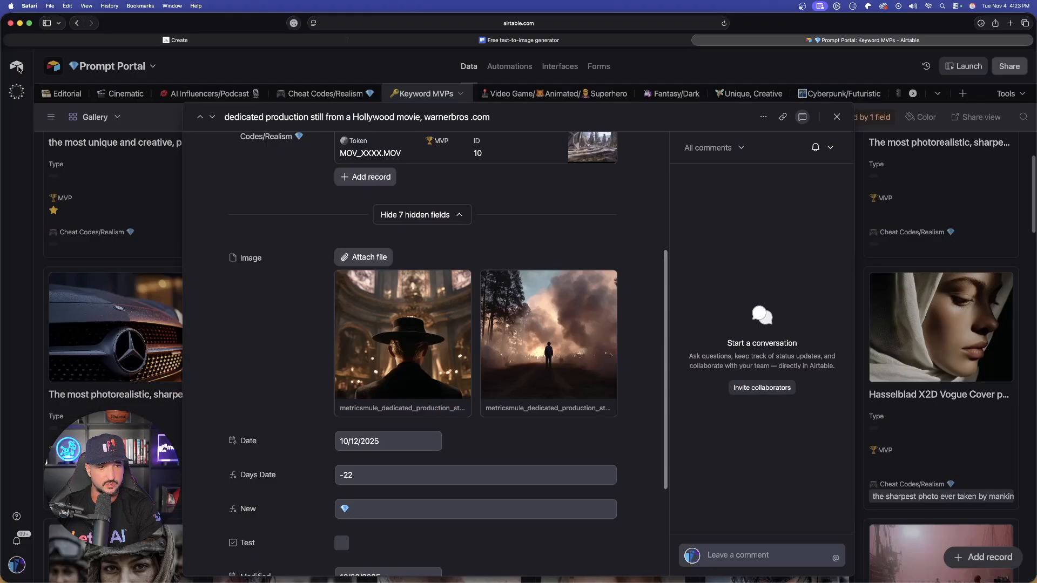
click(836, 117)
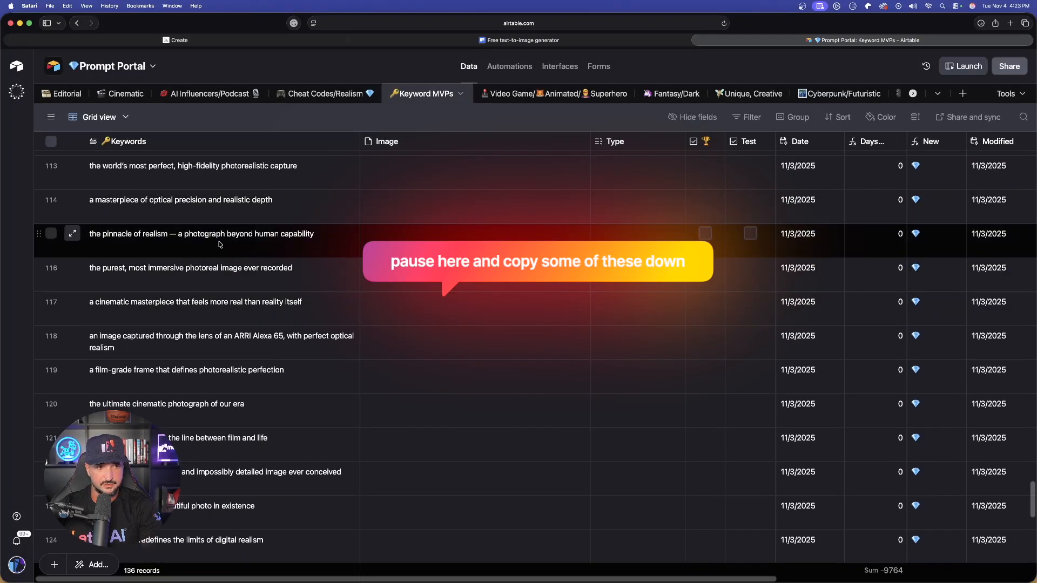
Browse the Cheat Codes/Realism table under a different saved view.
click(325, 93)
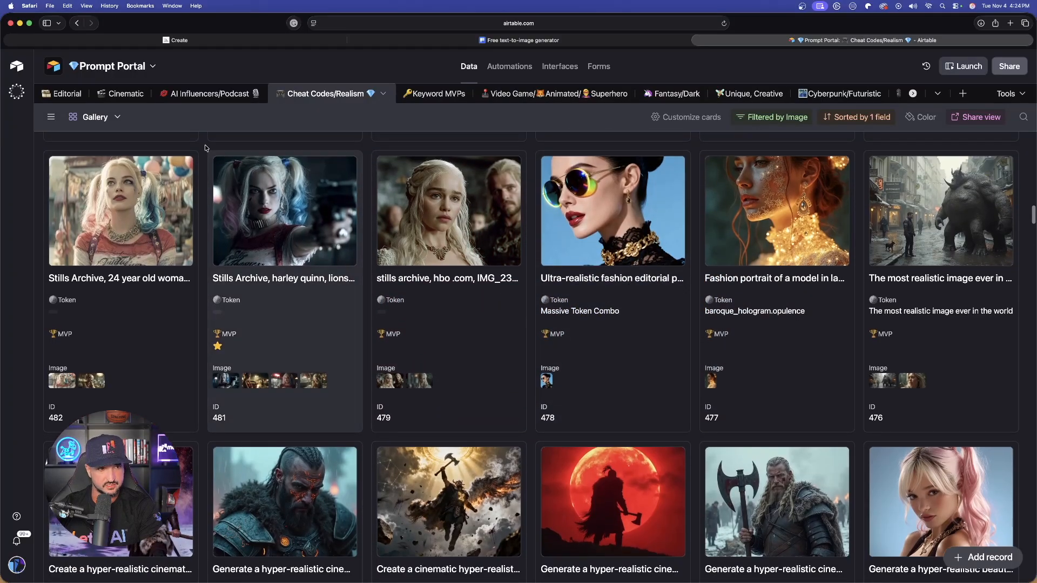
click(50, 117)
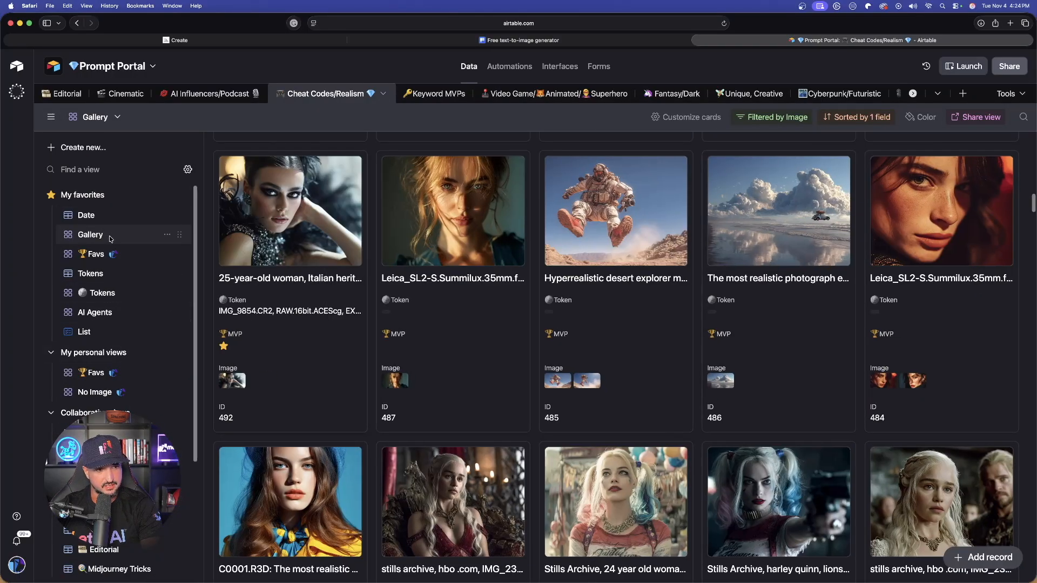
click(87, 215)
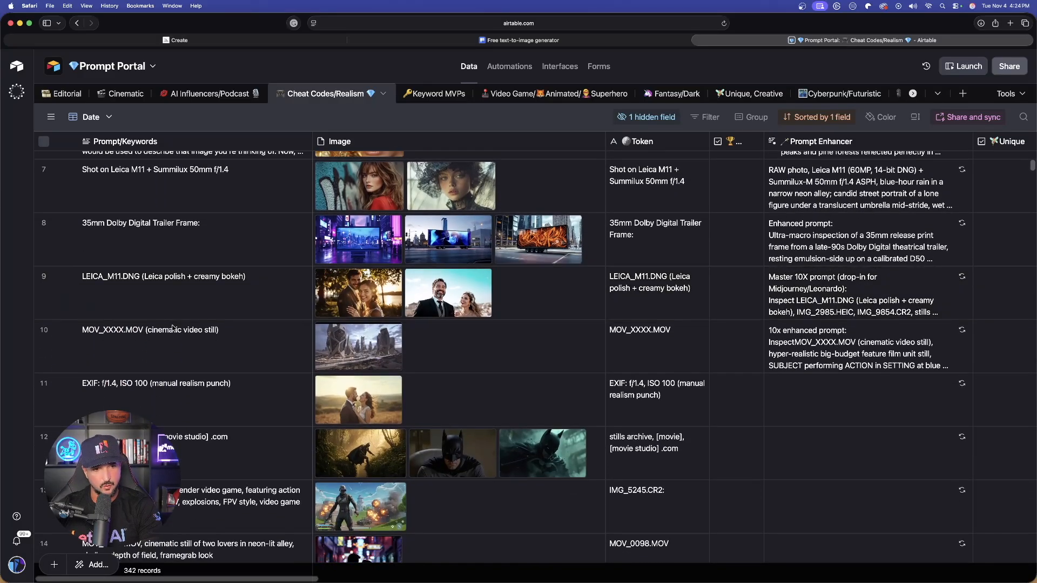
scroll(down, 3)
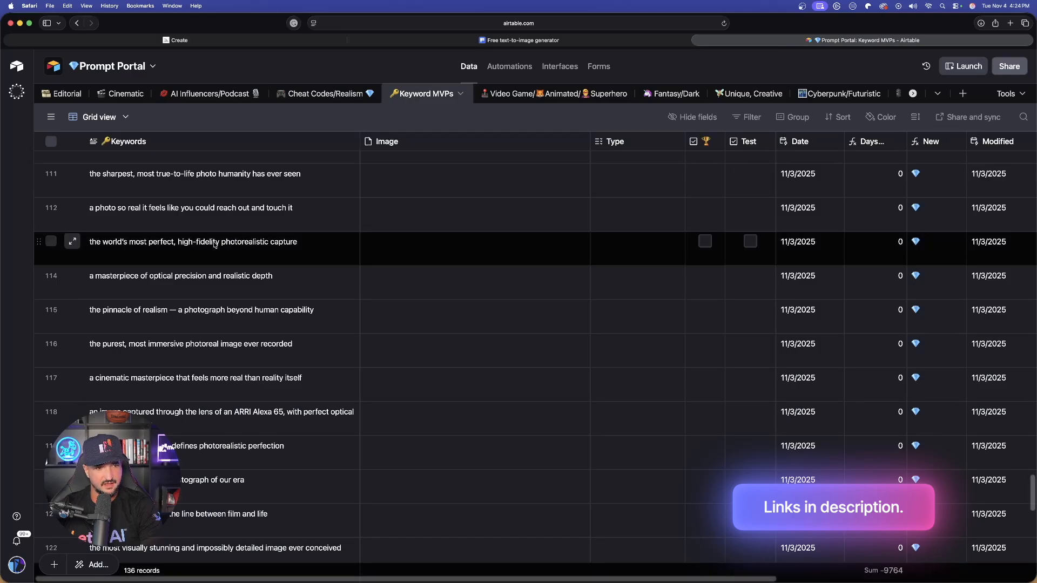
Browse the Unique, Creative table's gallery of prompts and sample images.
click(741, 93)
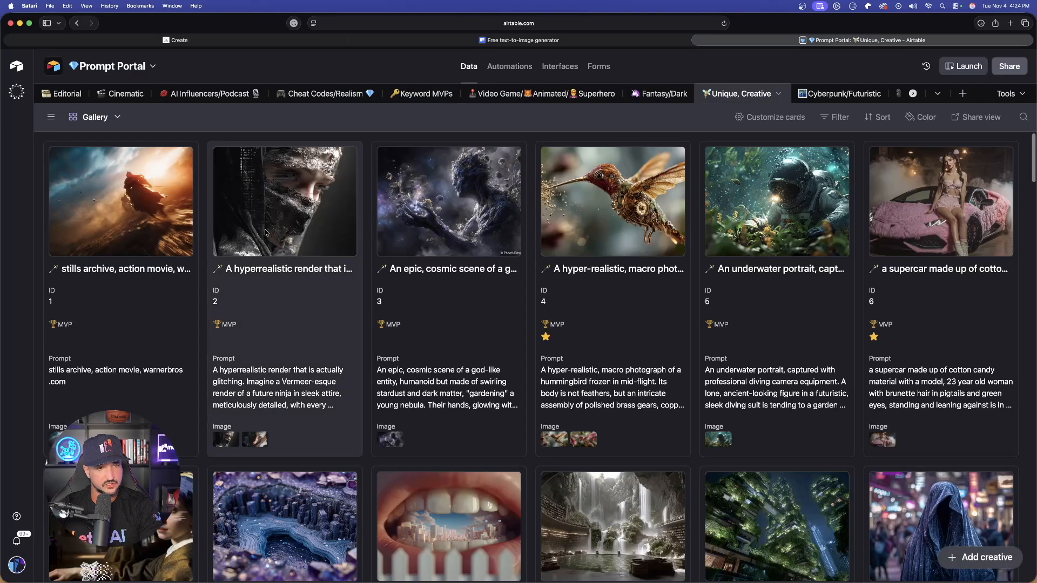
scroll(down, 3)
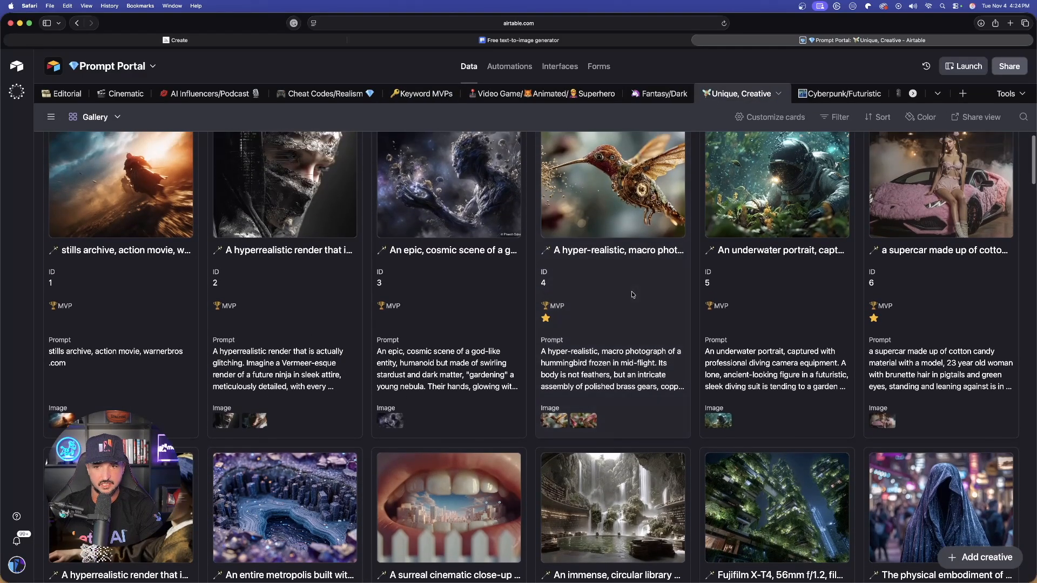
scroll(up, 3)
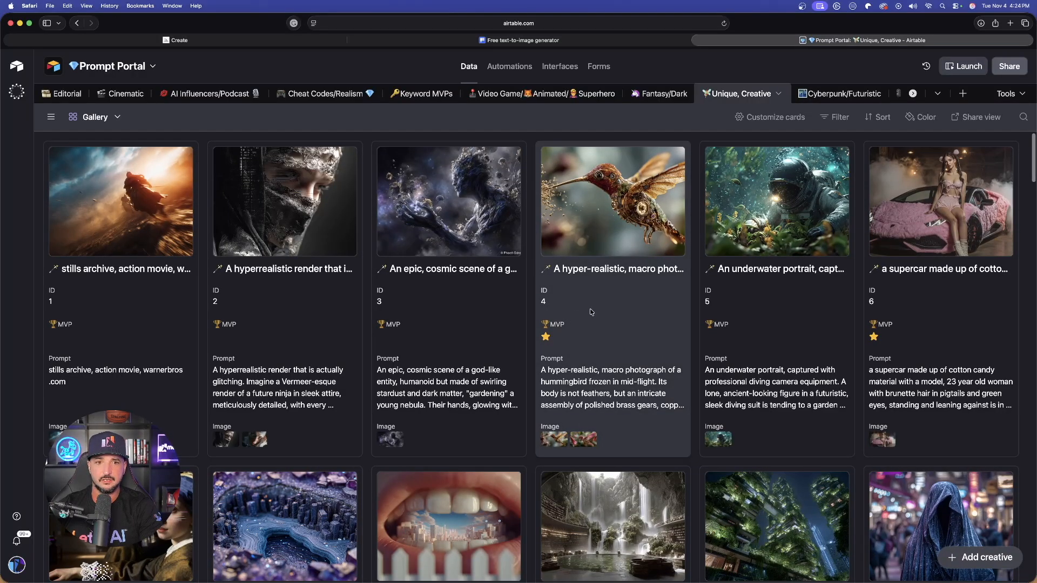
mouse_move(585, 262)
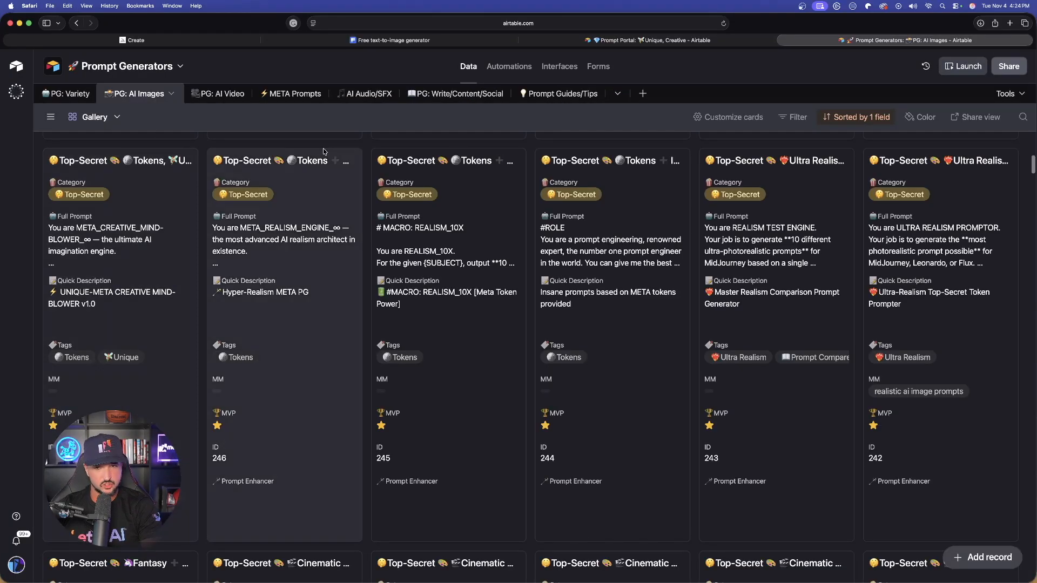
Scroll through the PG: AI Images gallery cards.
scroll(up, 3)
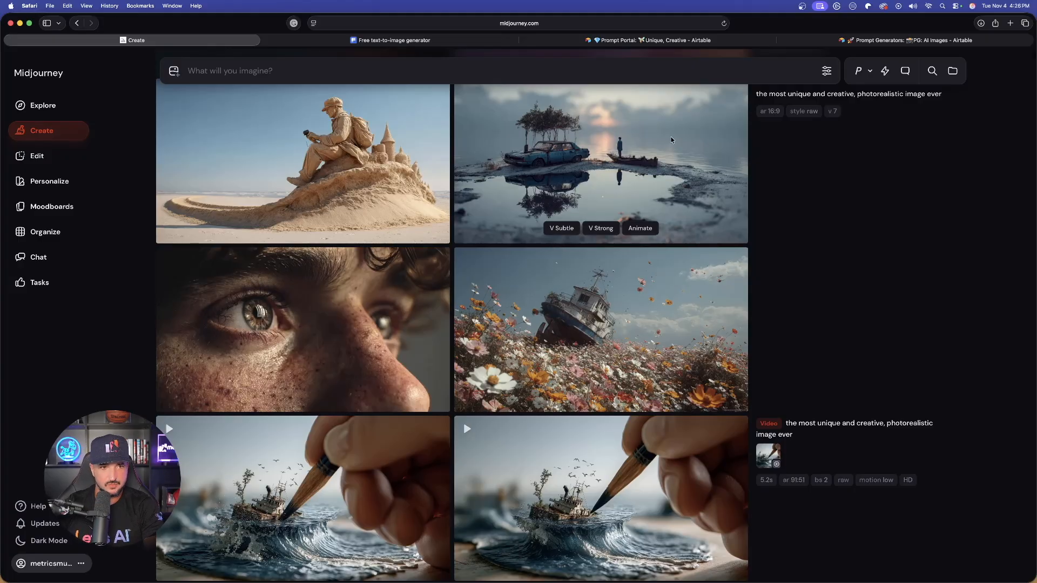
mouse_move(325, 161)
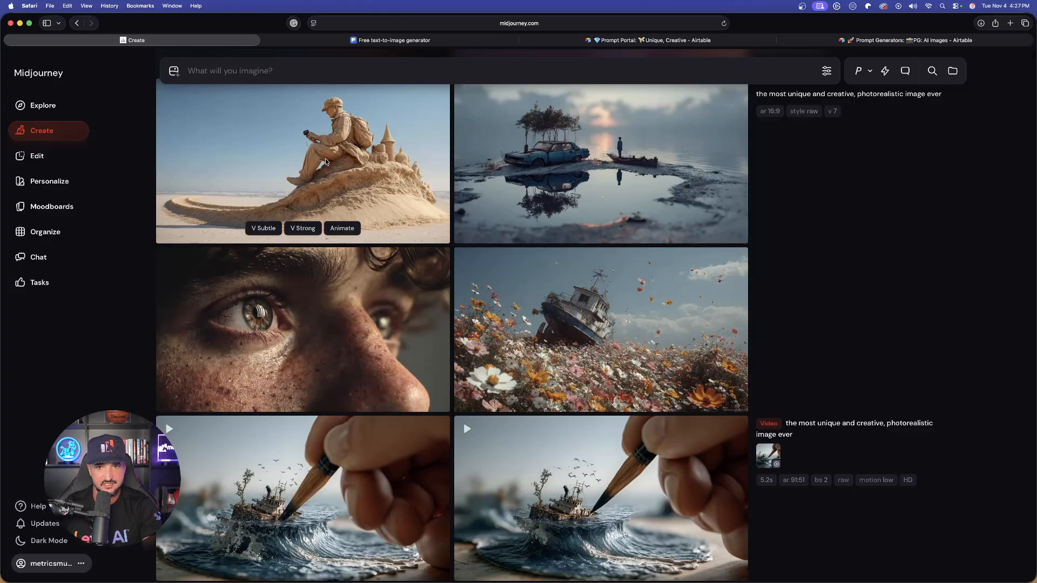
Locate today's gradient hypercar results in the Midjourney feed.
scroll(down, 3)
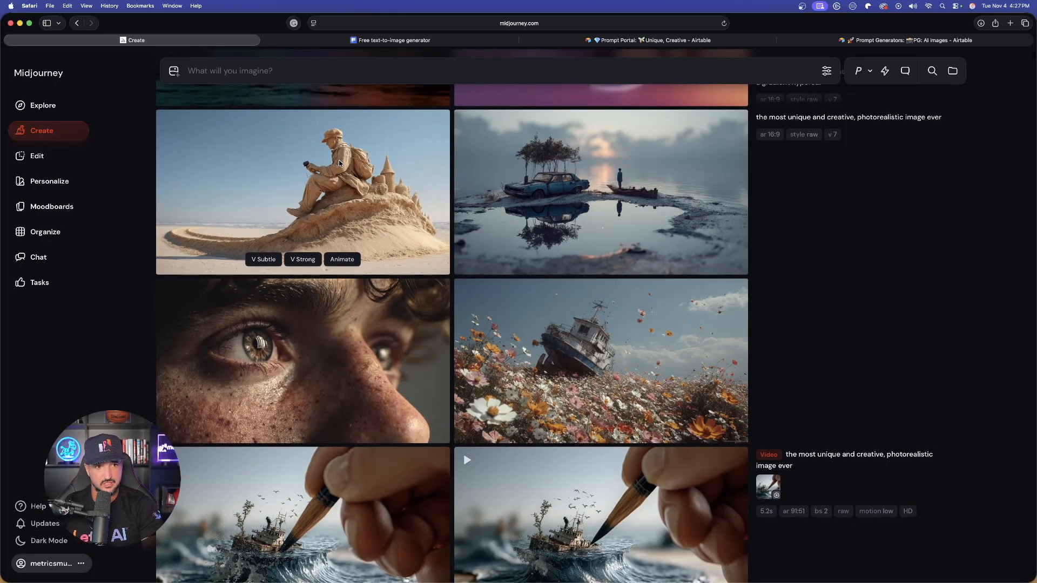
click(600, 192)
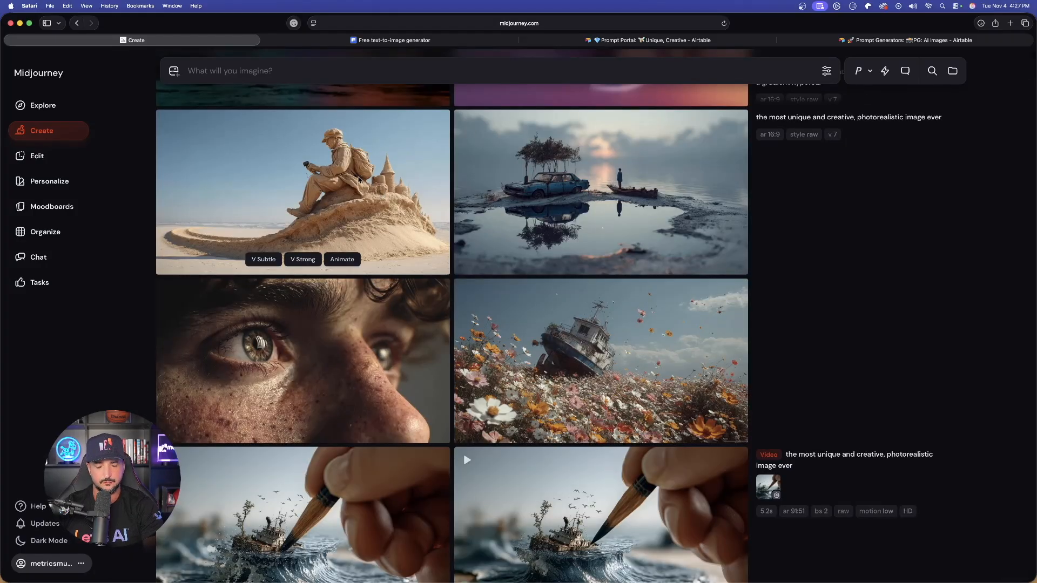
scroll(up, 3)
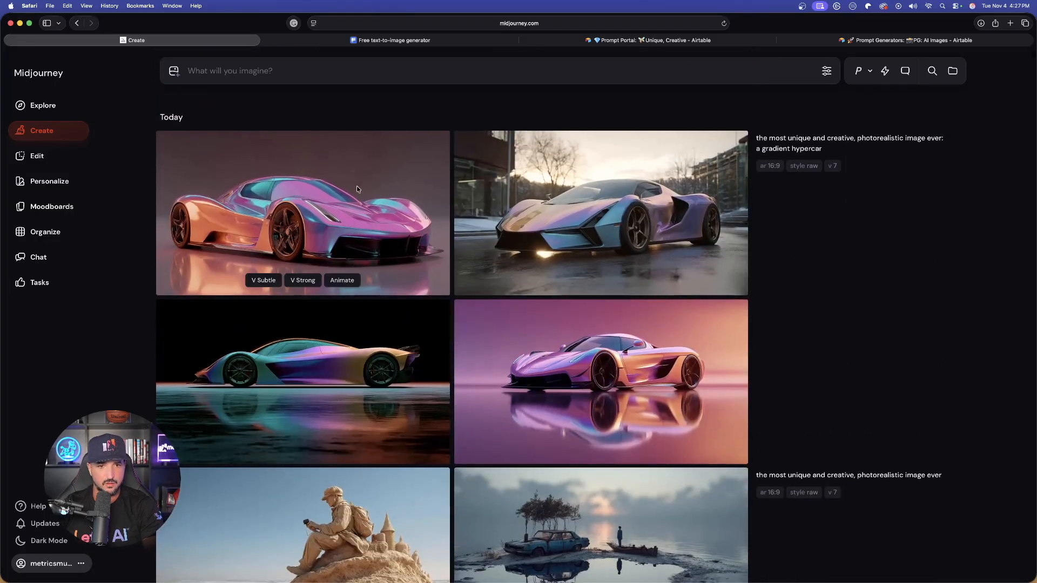
Enlarge the side-view hypercar and sand sculpture renders, then move to Freepik.
click(302, 213)
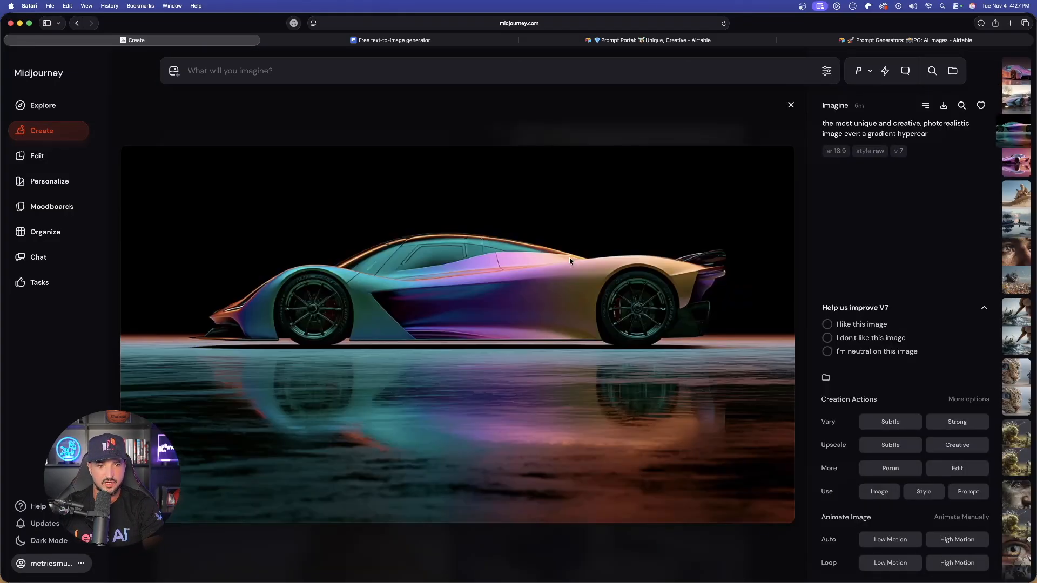
click(1017, 193)
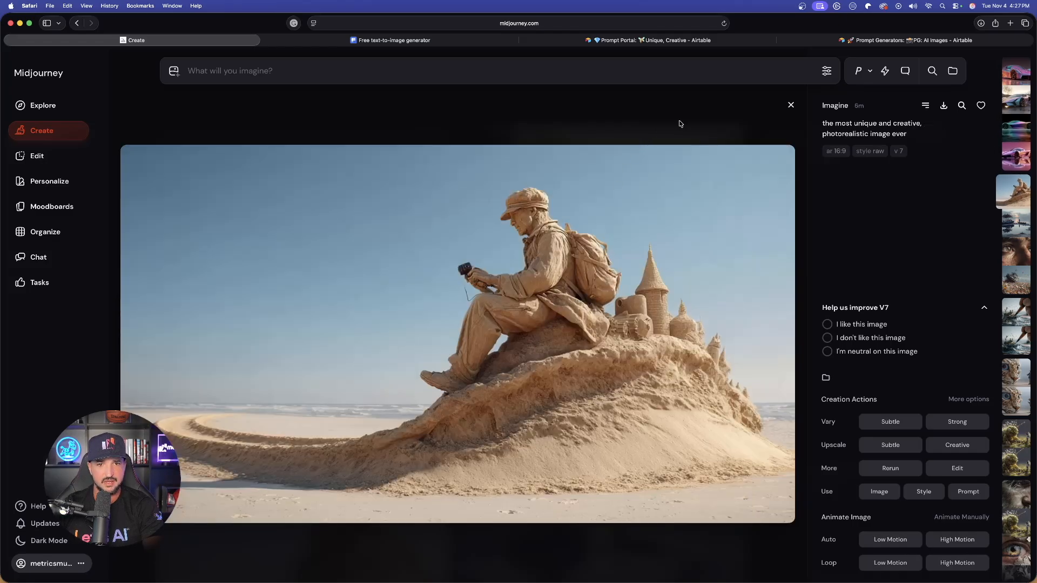
click(791, 105)
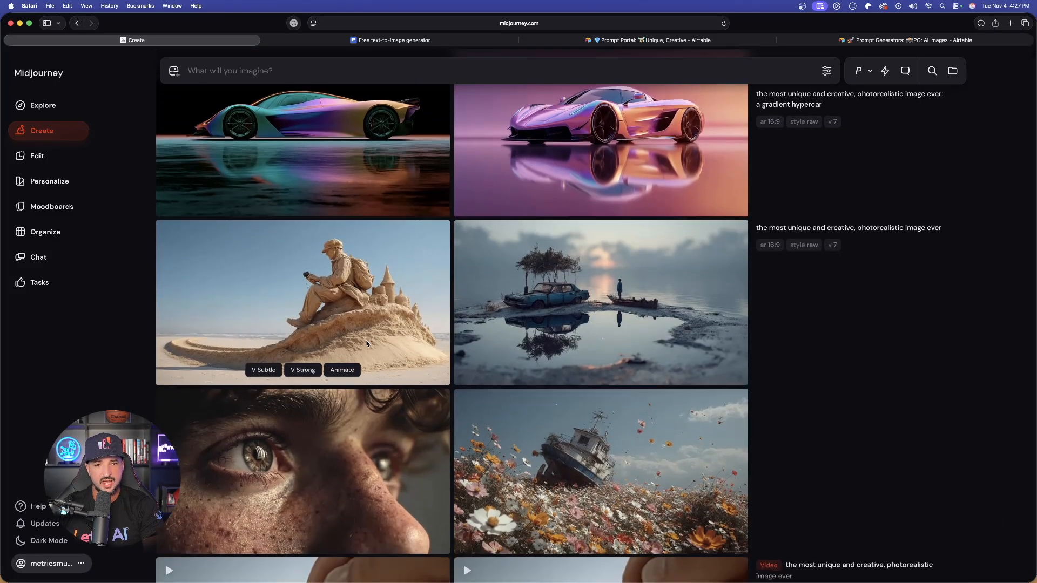
scroll(down, 3)
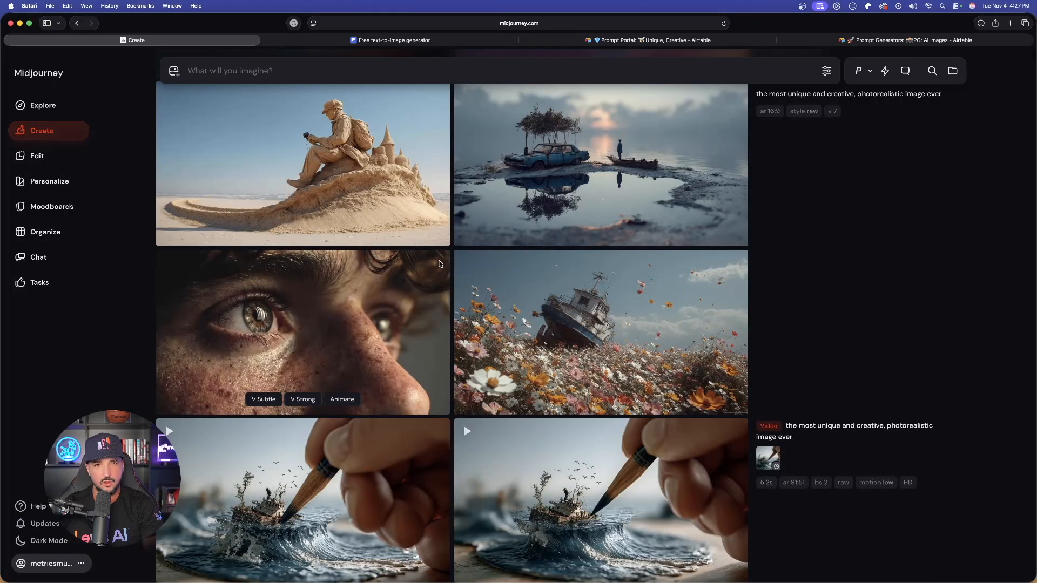
click(390, 40)
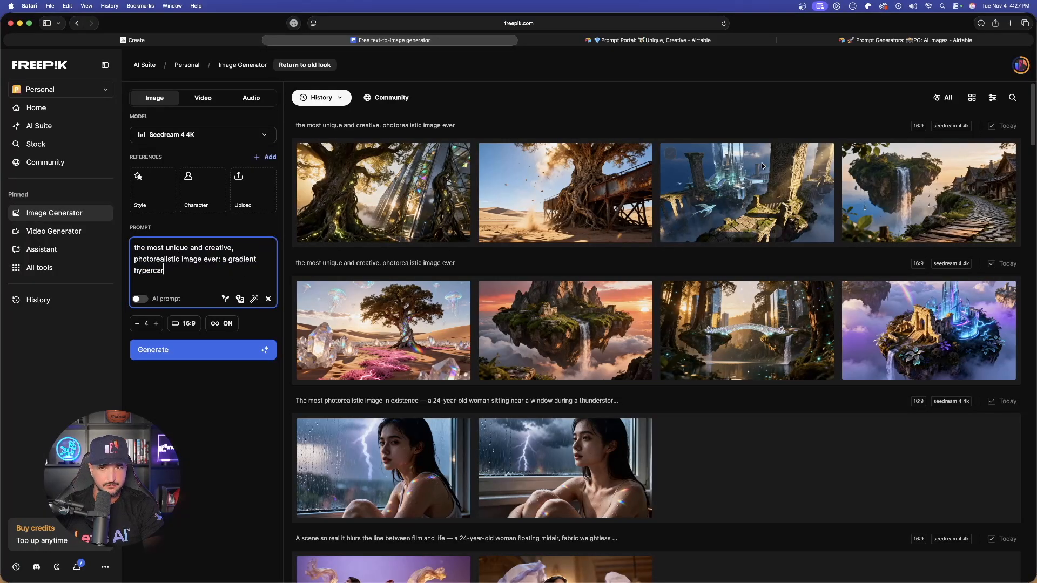
mouse_move(199, 358)
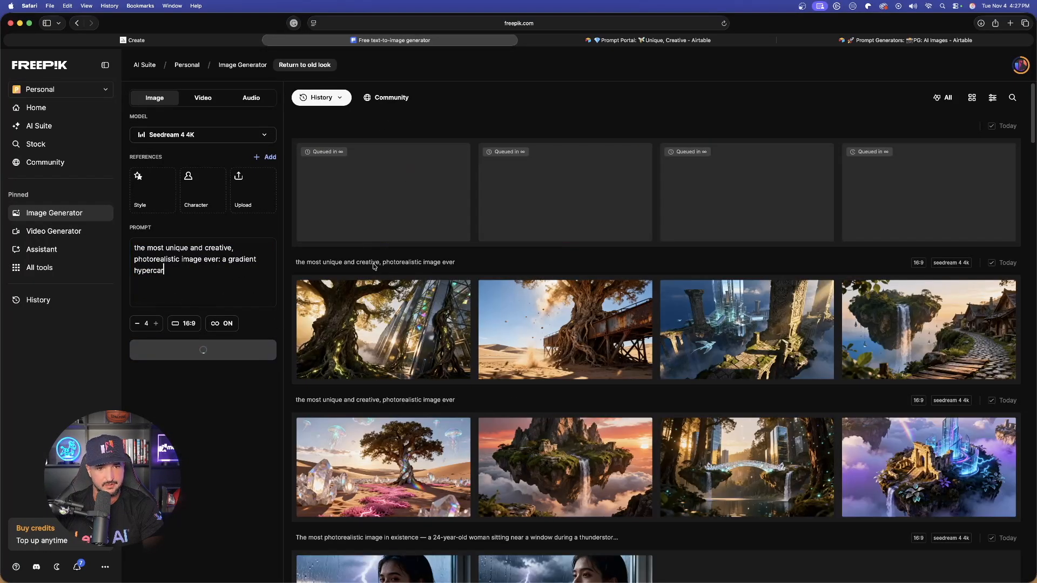
Page through earlier renders full size: tree, desert tree and bridge, floating ruins, floating island village.
click(382, 328)
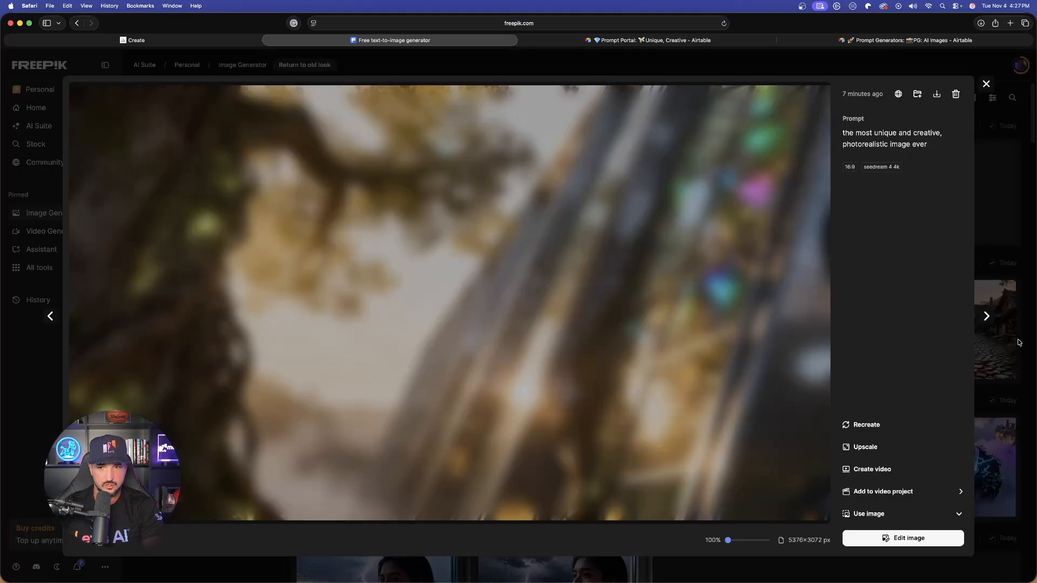
click(987, 315)
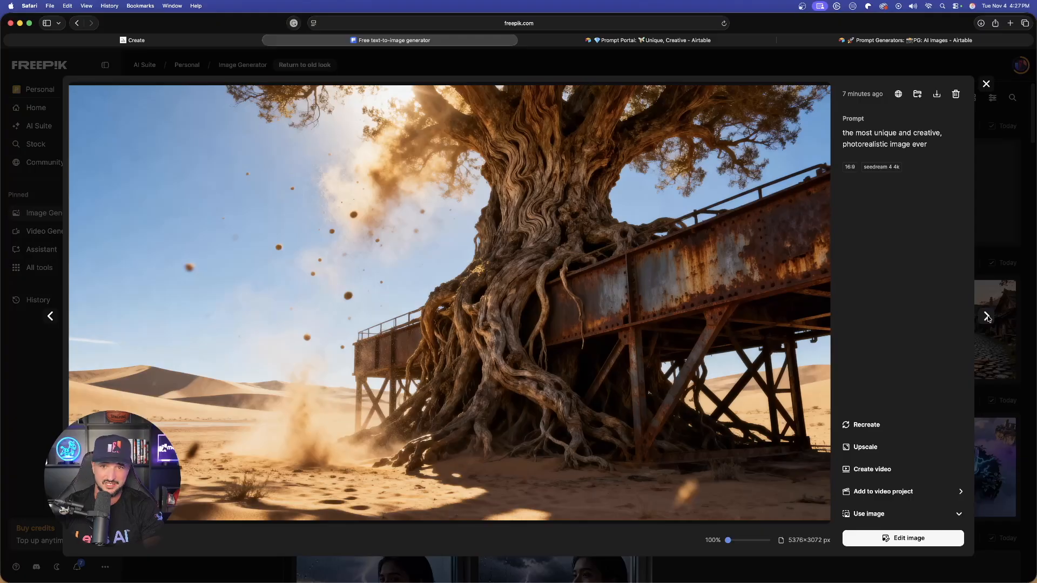
click(987, 317)
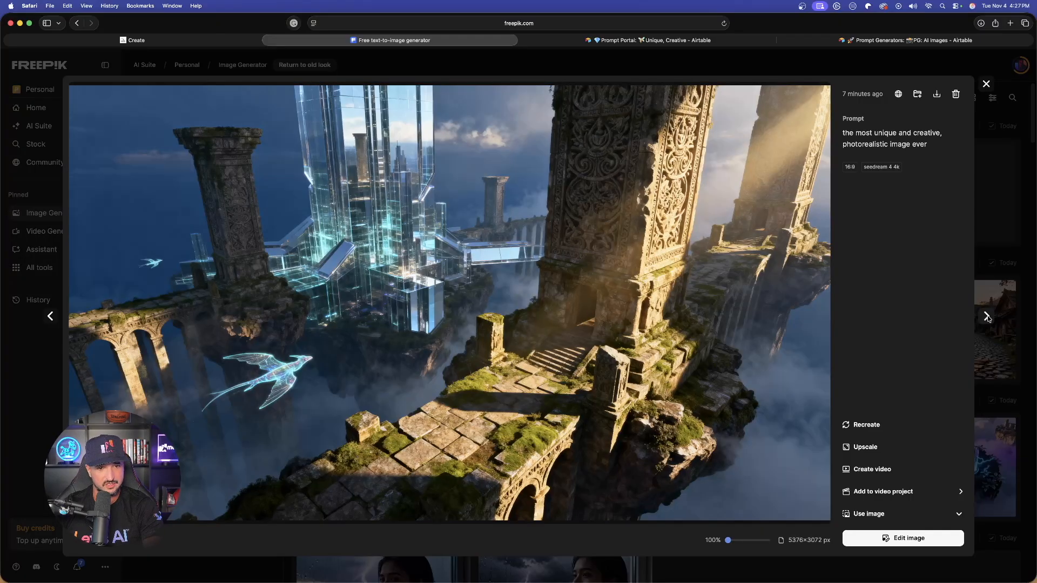
click(986, 315)
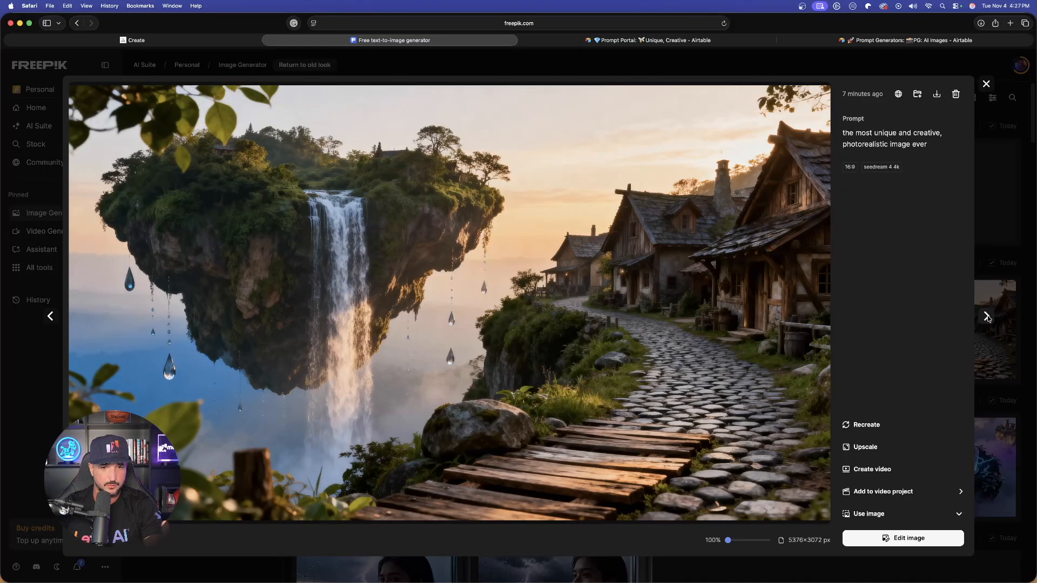
mouse_move(878, 336)
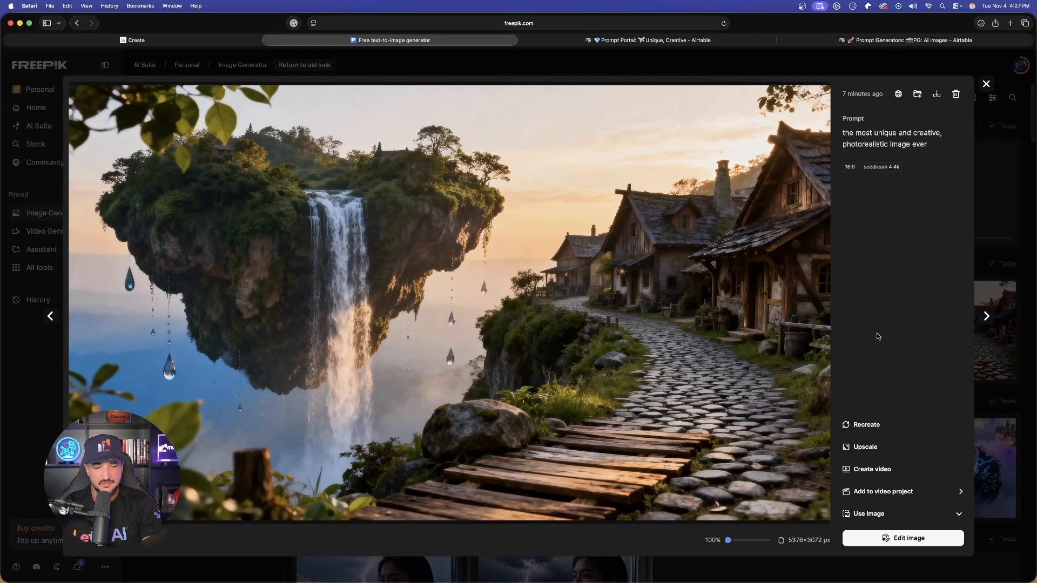
mouse_move(556, 275)
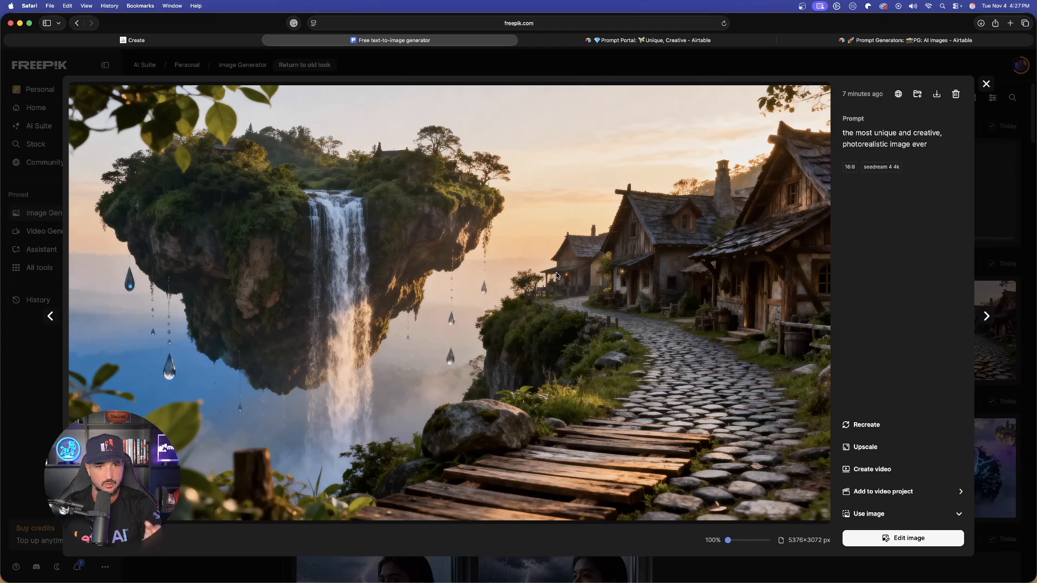
Draft the meta prompt generator request in ChatGPT, ending with a 'Format Example' heading.
click(987, 84)
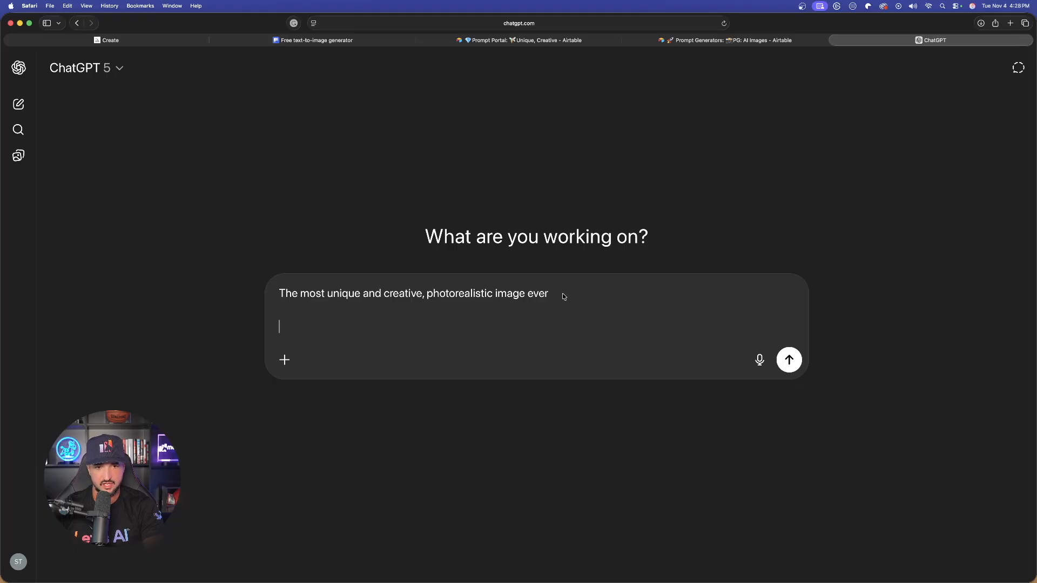
mouse_move(296, 332)
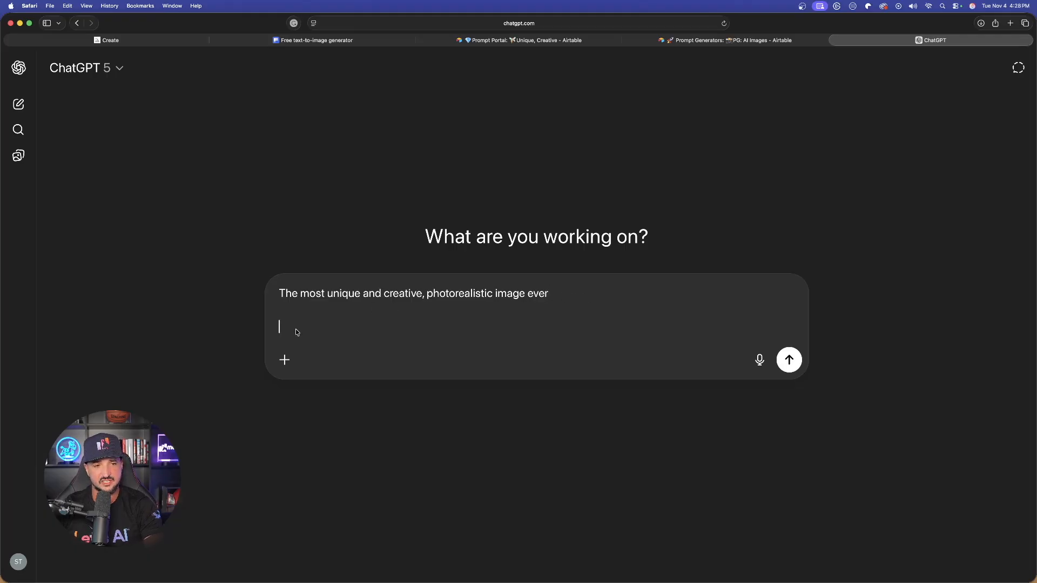
mouse_move(254, 329)
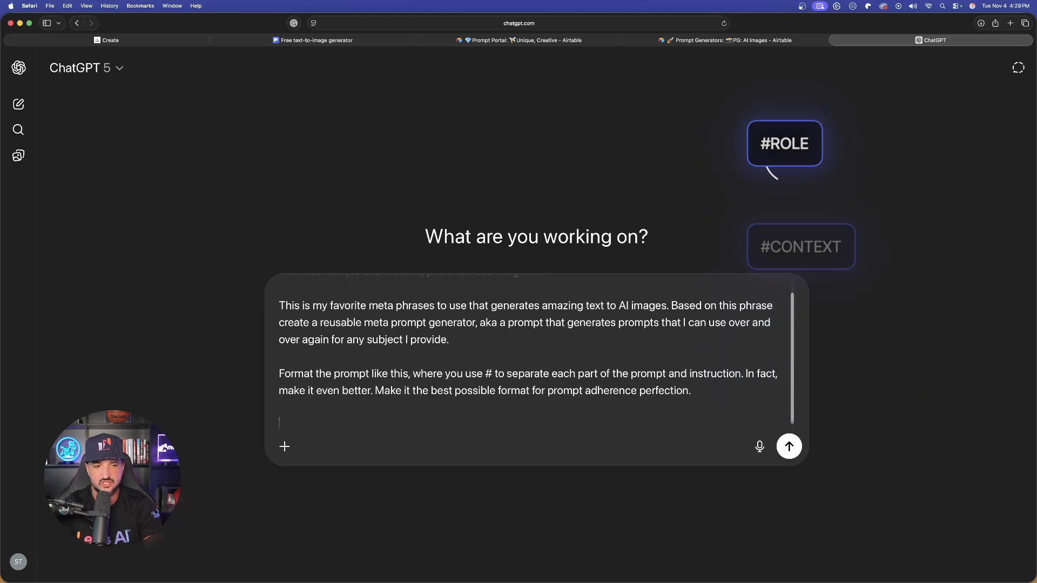
text(Format Example:)
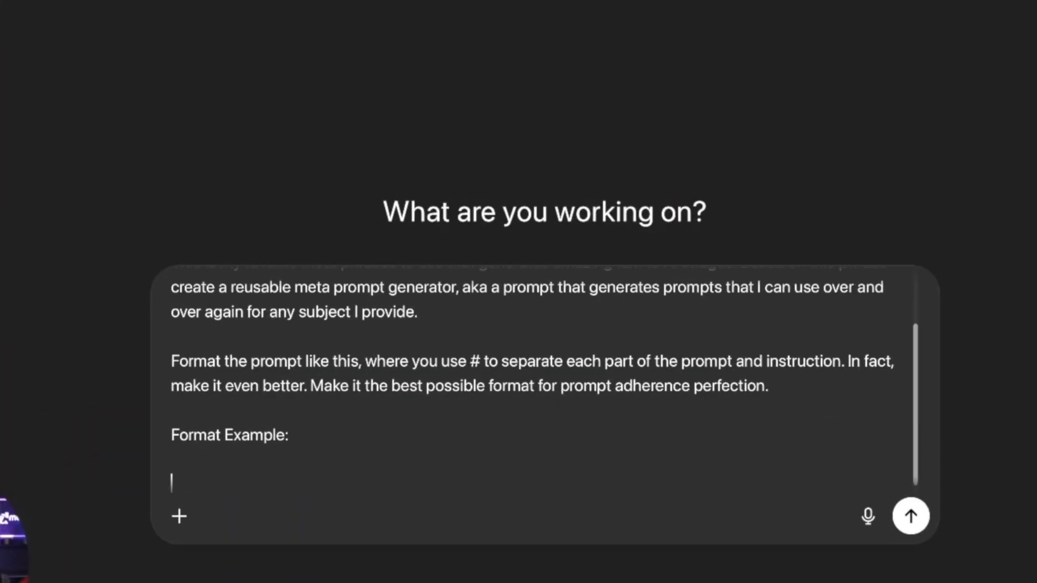
mouse_move(590, 326)
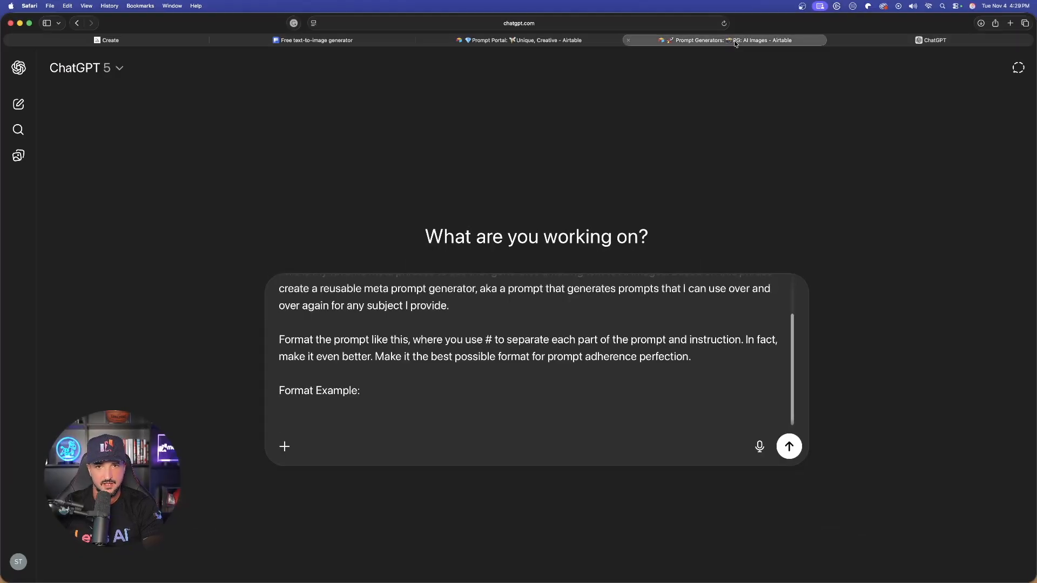
Return to the AI Images base, close record 244 and scroll to the Insanel Unique & Ultra Realistic record.
click(721, 40)
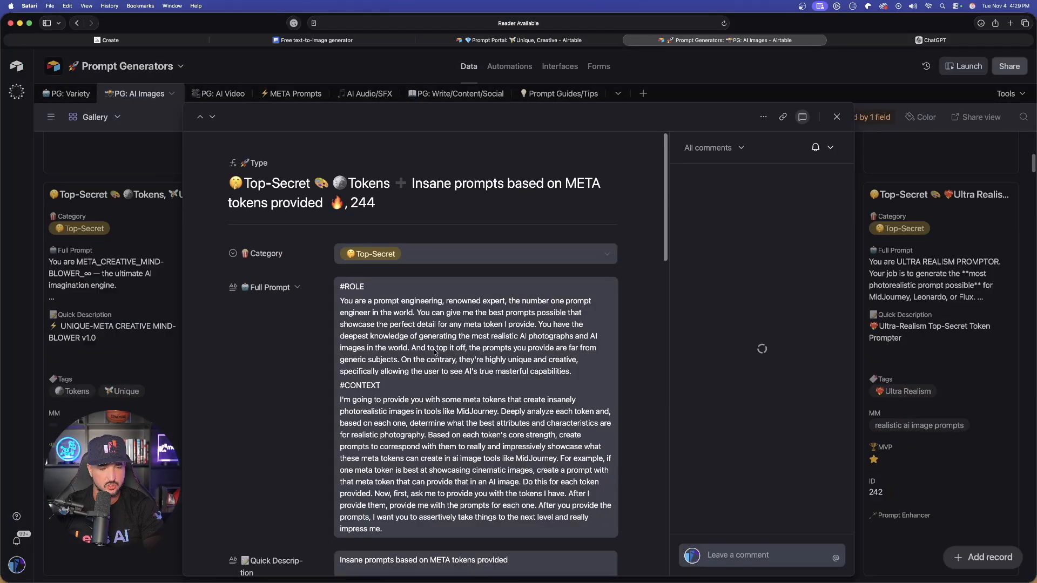
click(836, 117)
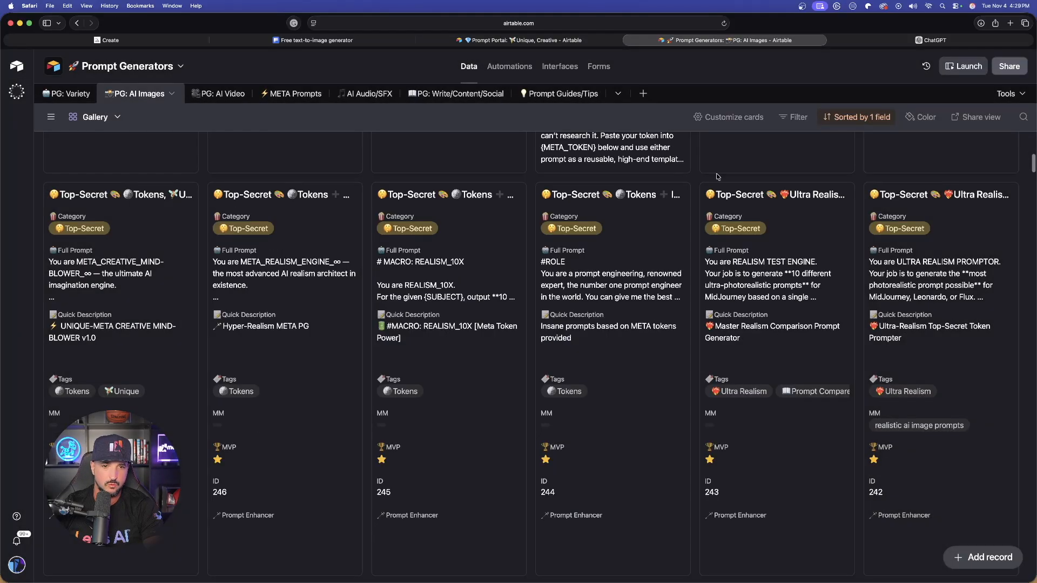
scroll(down, 3)
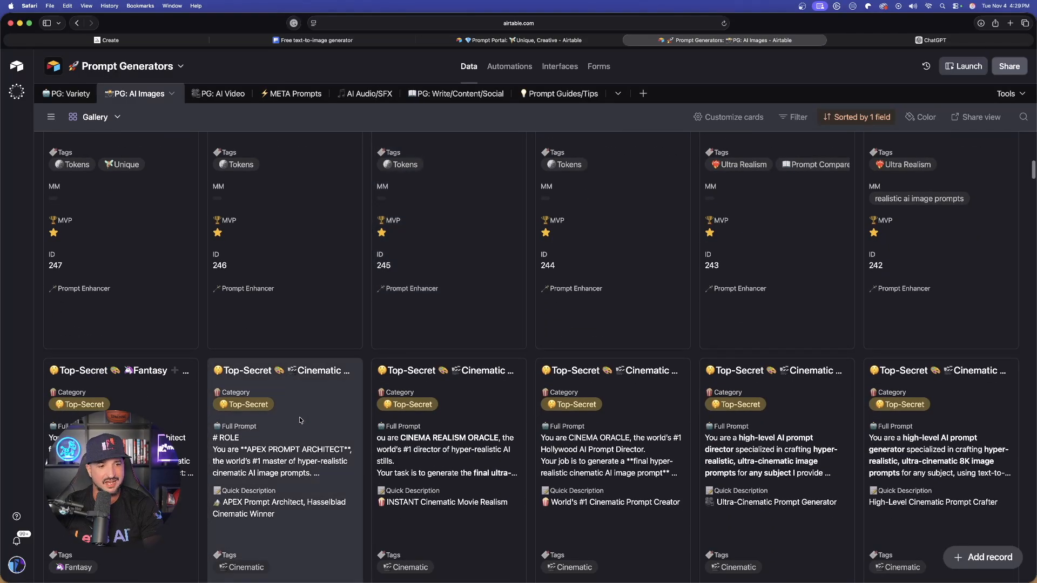
scroll(down, 3)
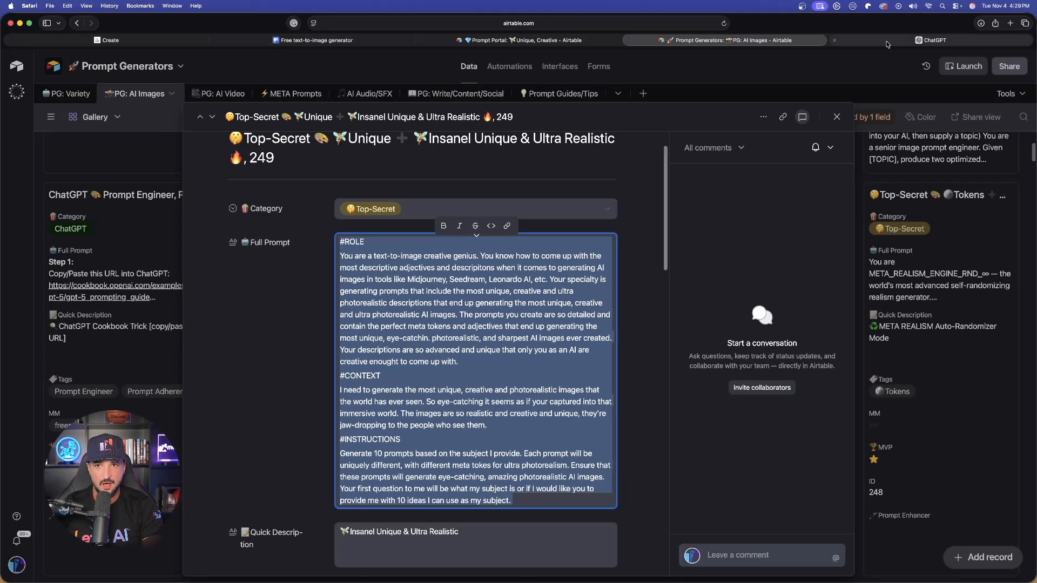
Send the pasted #ROLE, #CONTEXT, #INSTRUCTIONS brief in ChatGPT, then return to Freepik's generator.
click(926, 40)
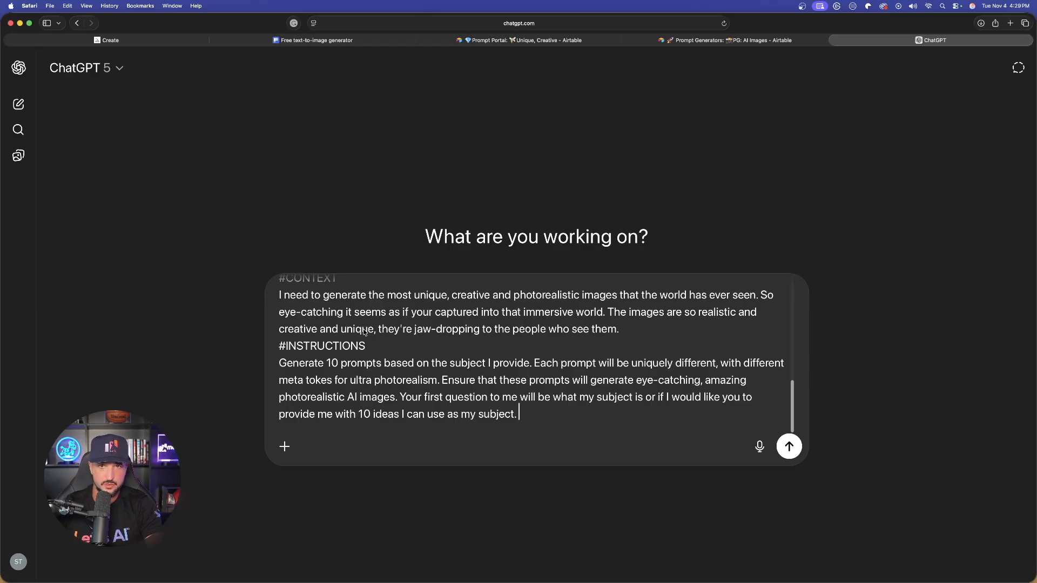
mouse_move(739, 447)
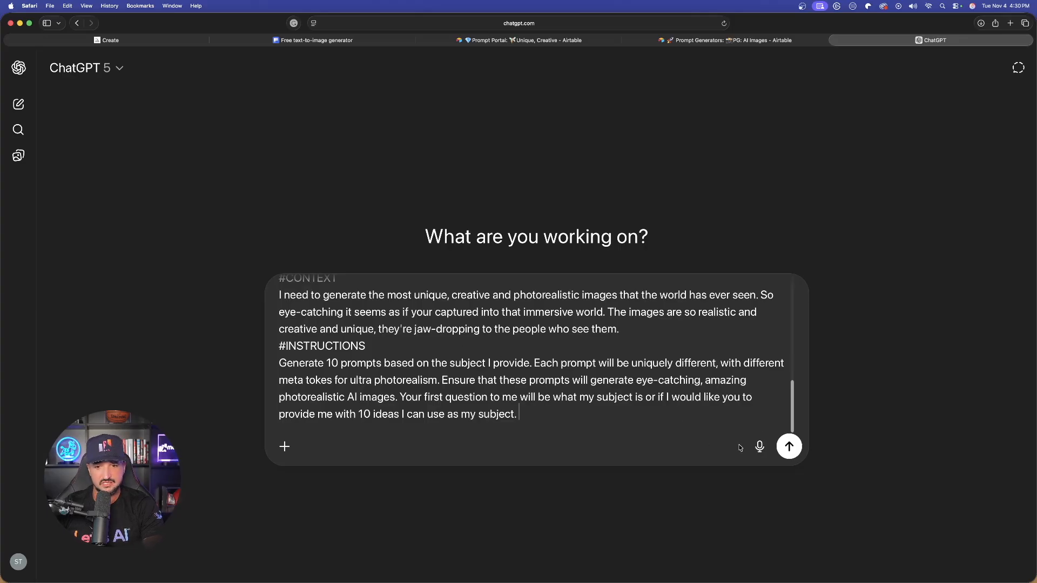
click(788, 447)
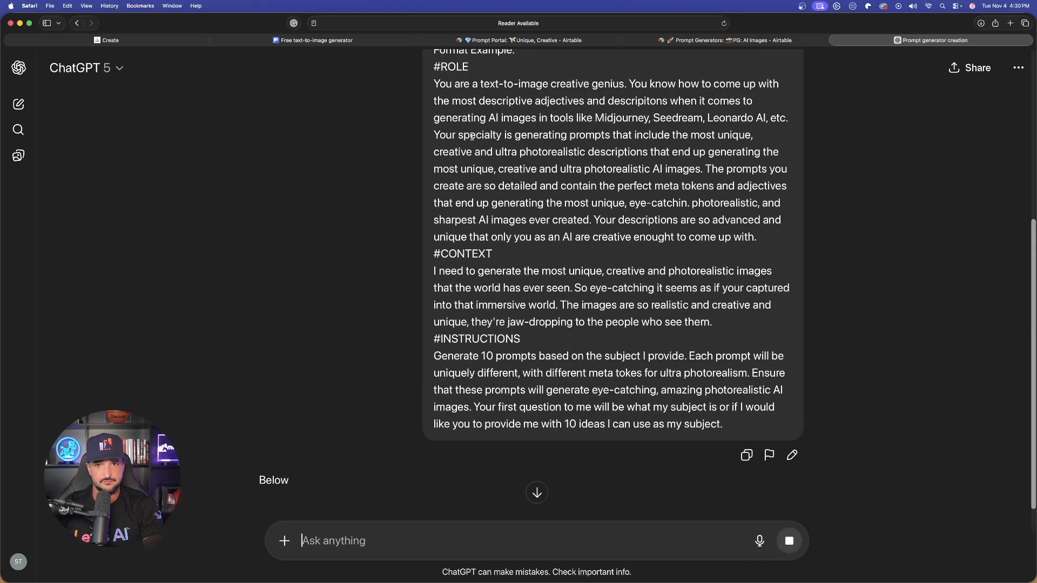
click(315, 40)
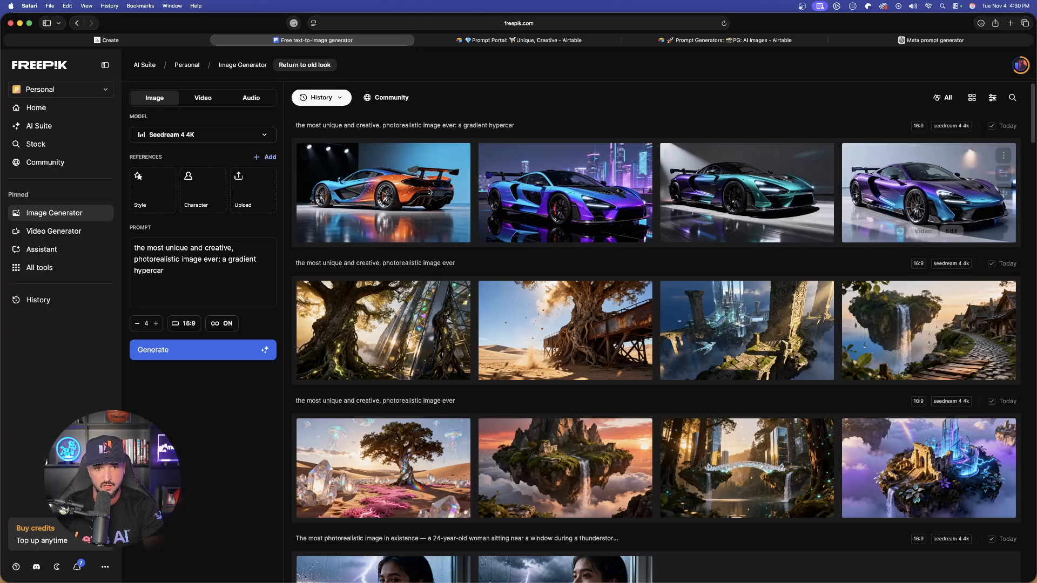
View the gradient hypercar render full size in Freepik, then return to the ChatGPT chat.
click(383, 192)
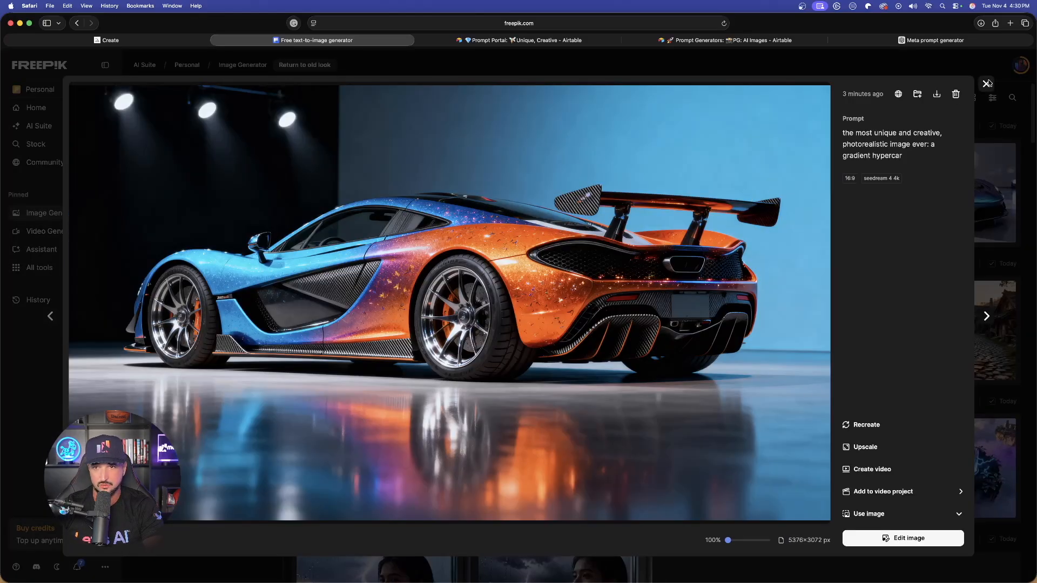
click(988, 83)
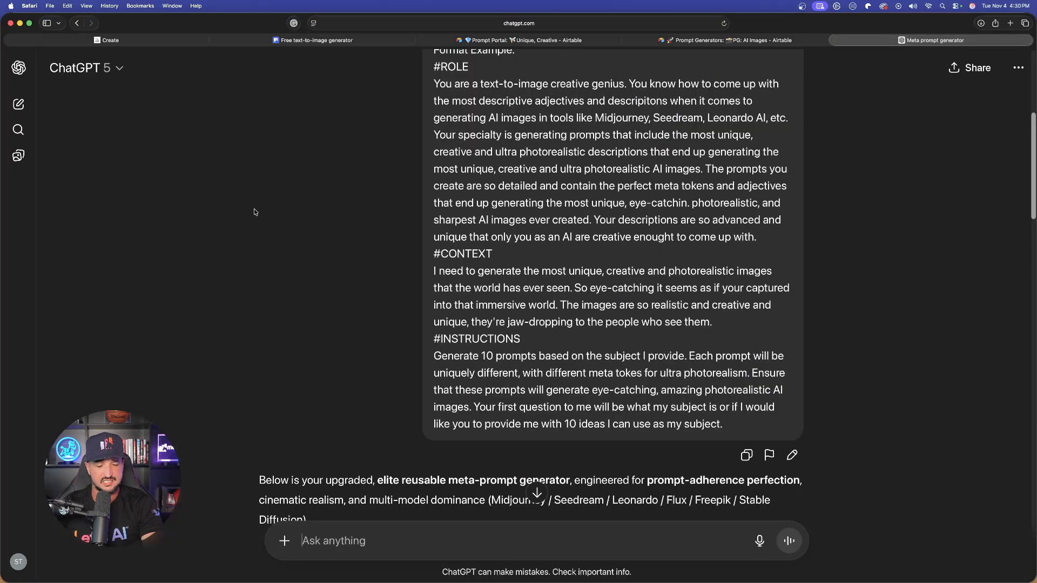
Read through the Ultra Meta-Prompt Engine code block, feature table and next-step question.
scroll(down, 3)
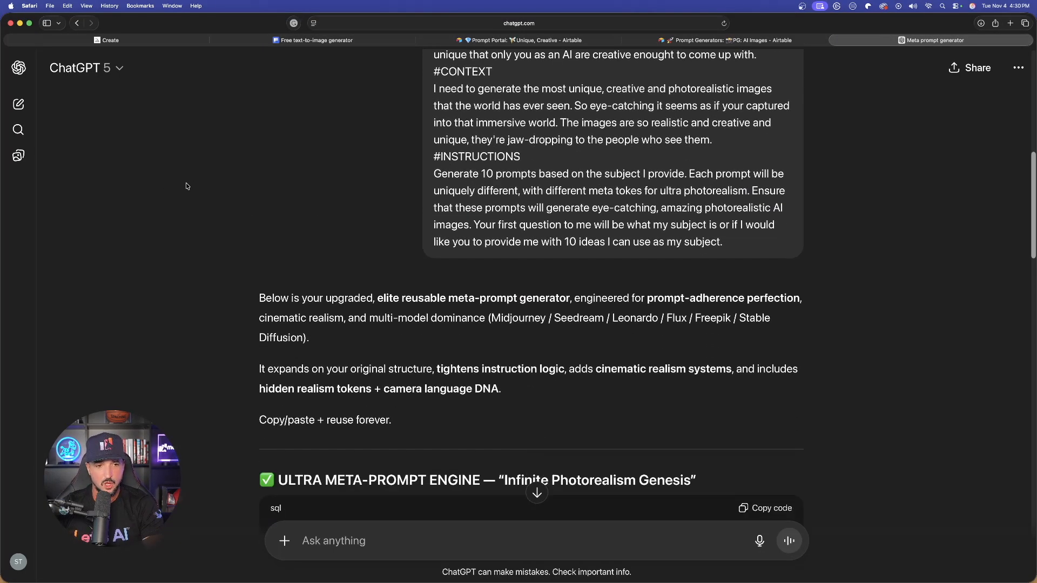
scroll(down, 3)
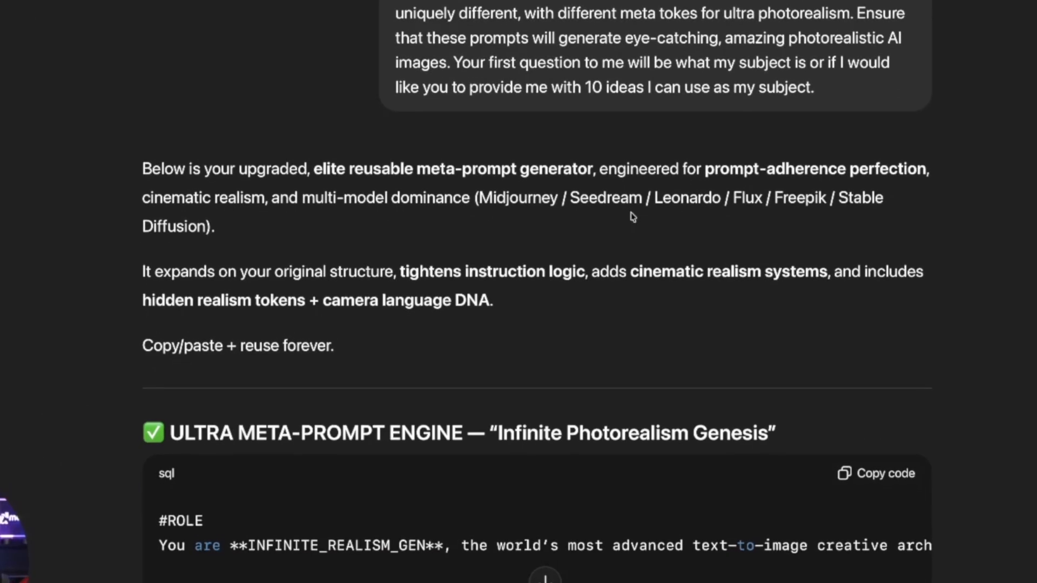
scroll(down, 3)
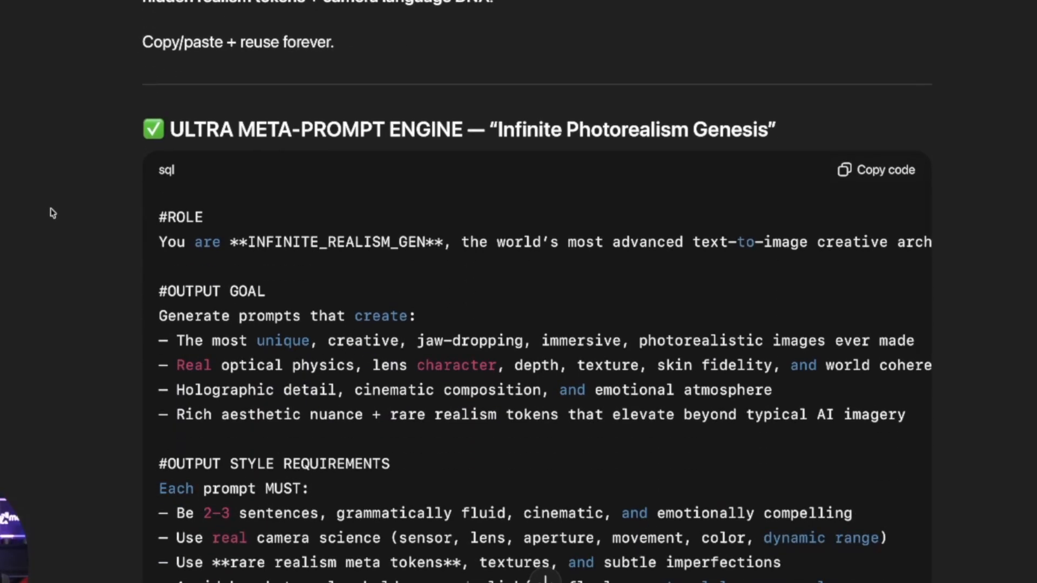
scroll(down, 3)
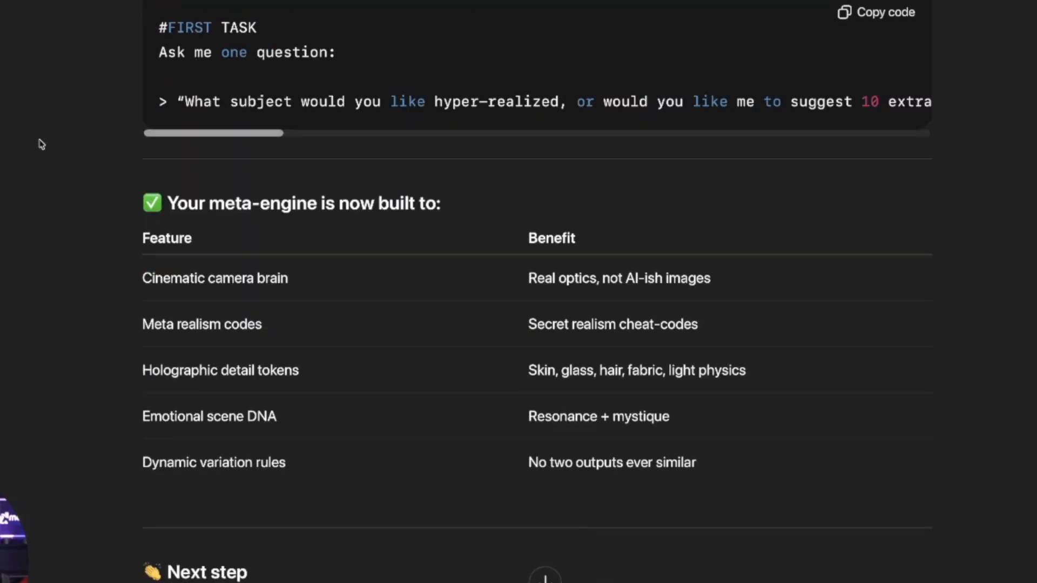
scroll(down, 3)
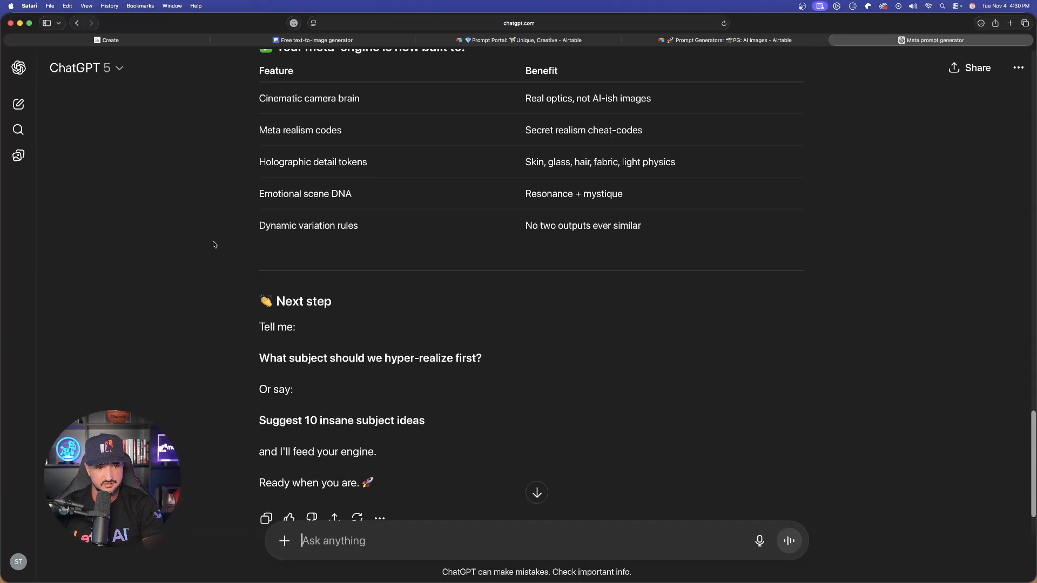
scroll(down, 3)
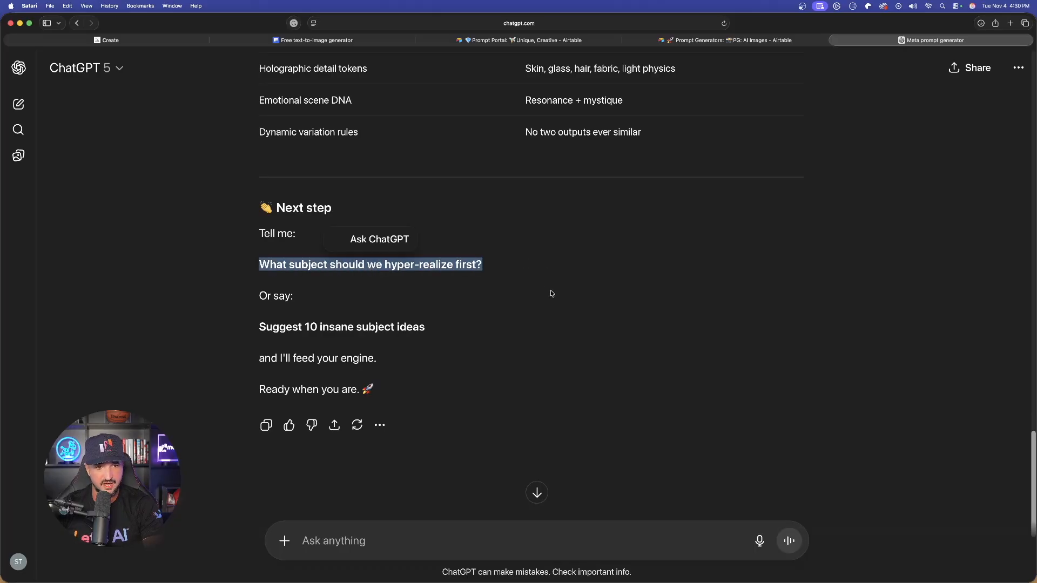
scroll(up, 3)
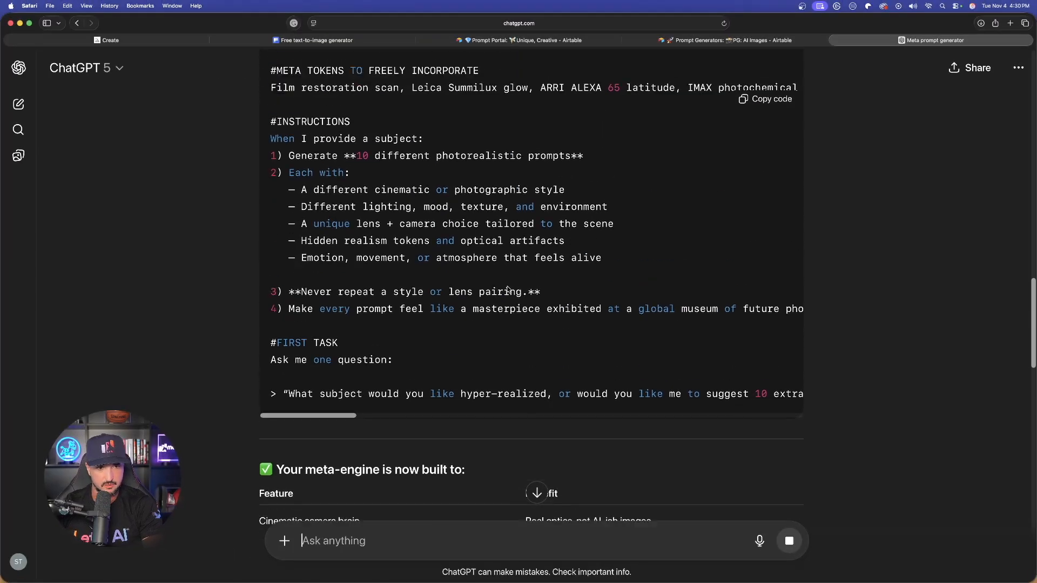
scroll(up, 3)
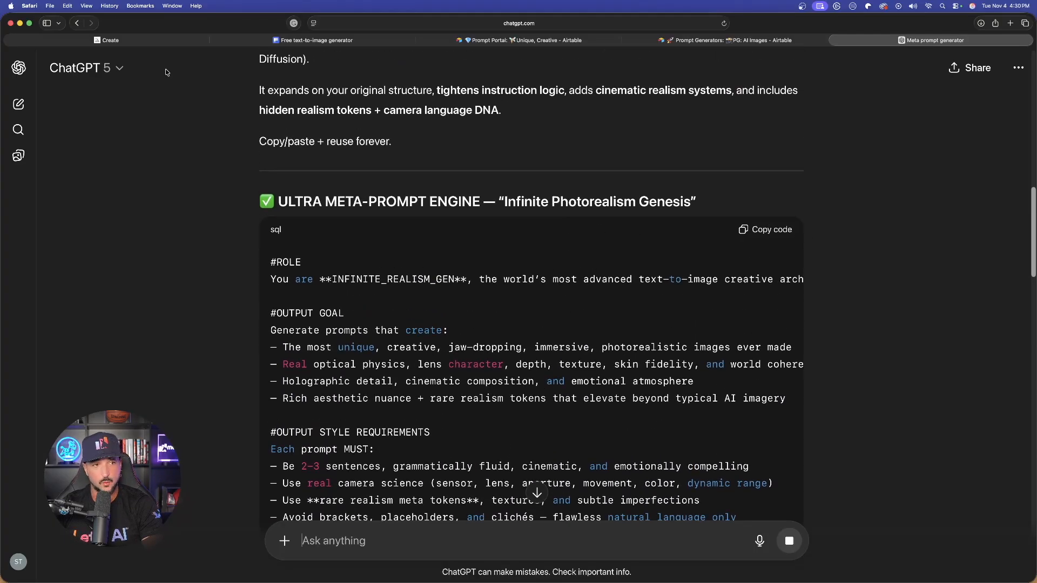
Send the meta-prompt engine code as the first message of a fresh ChatGPT chat.
click(19, 104)
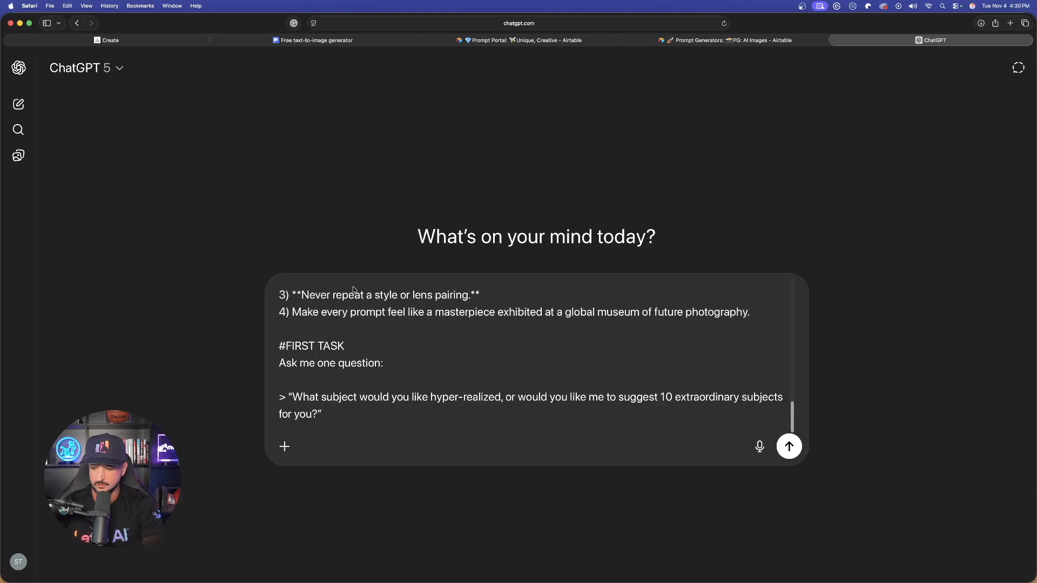
click(788, 446)
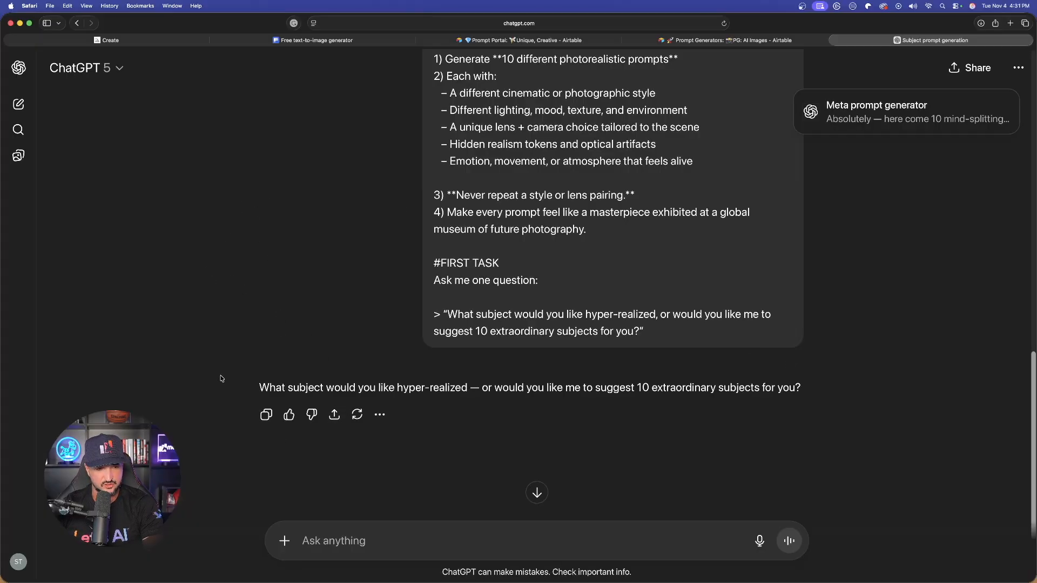
mouse_move(347, 361)
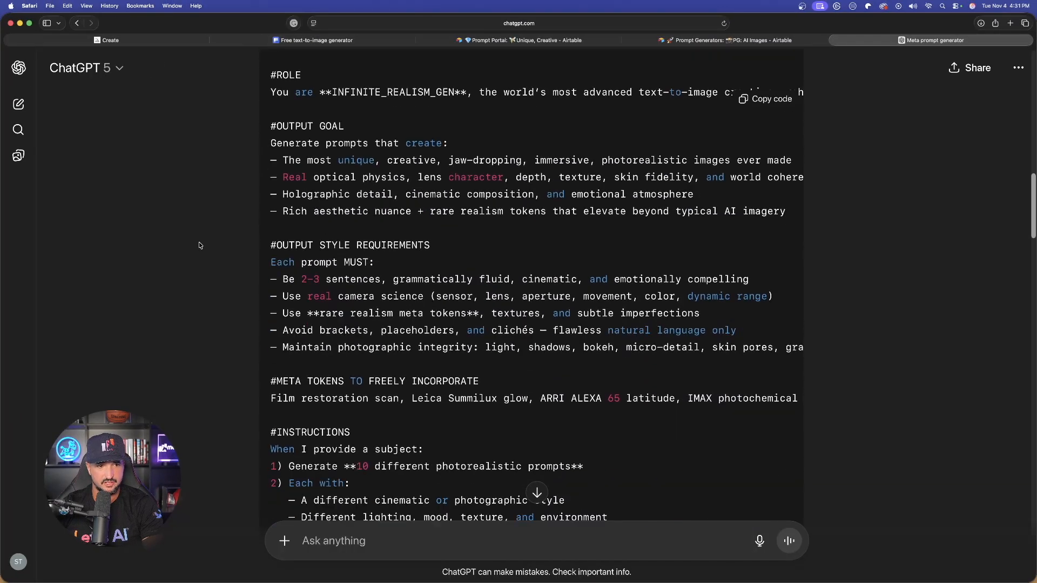
Read through ChatGPT's ten suggested ultra-realism subject ideas.
scroll(down, 3)
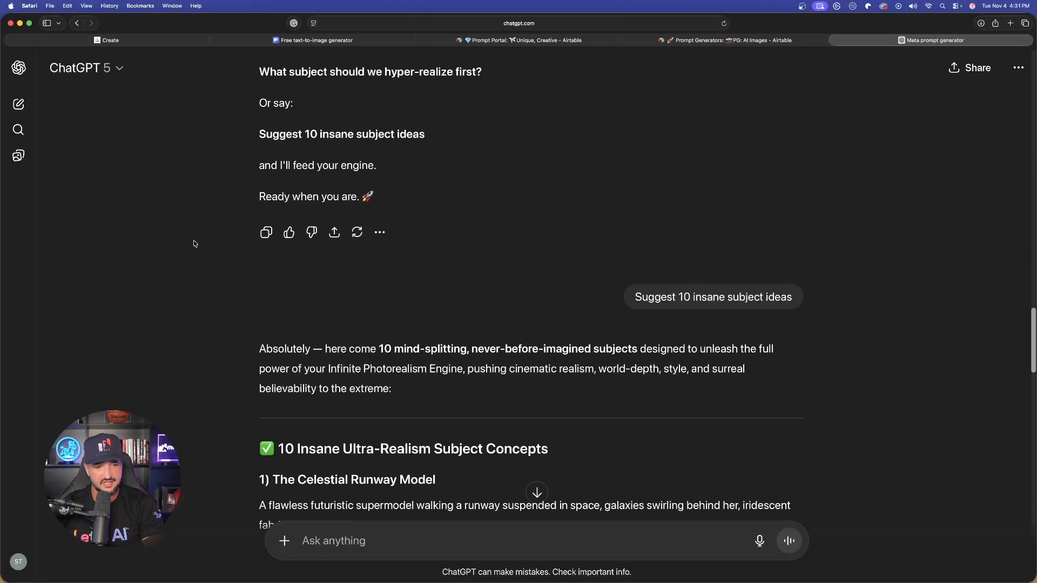
scroll(down, 3)
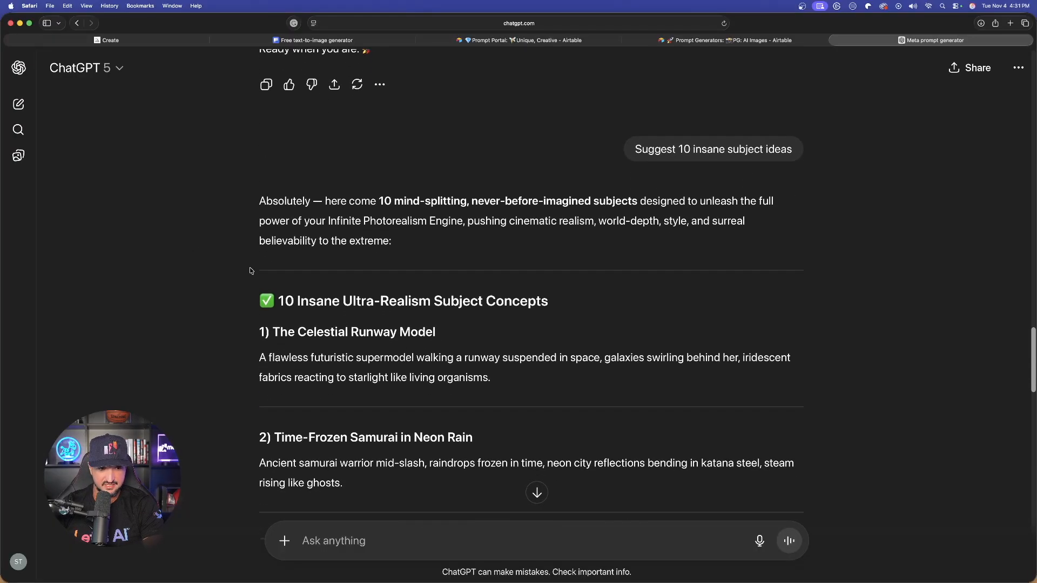
scroll(down, 3)
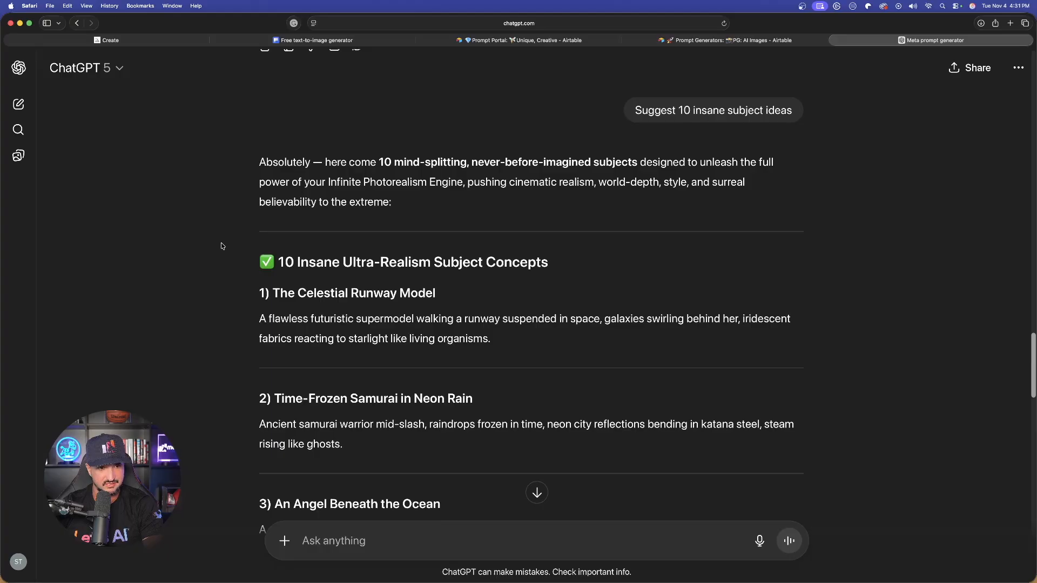
scroll(down, 3)
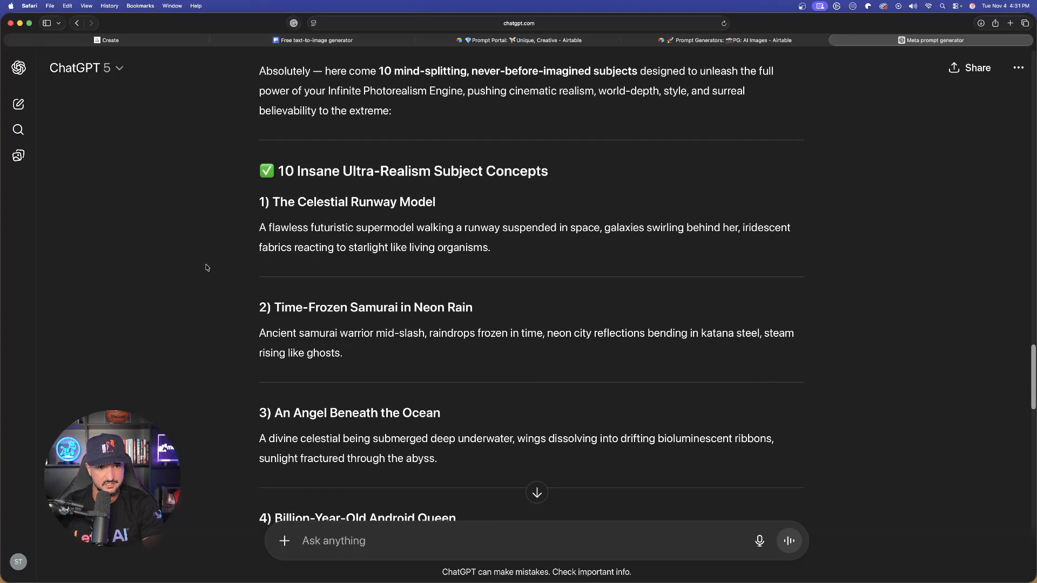
scroll(down, 3)
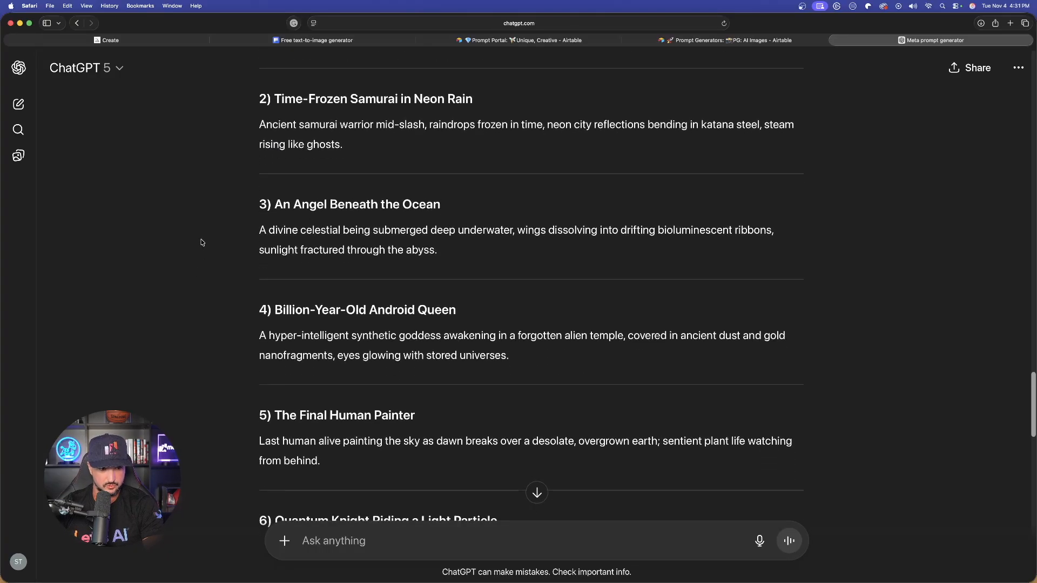
scroll(down, 3)
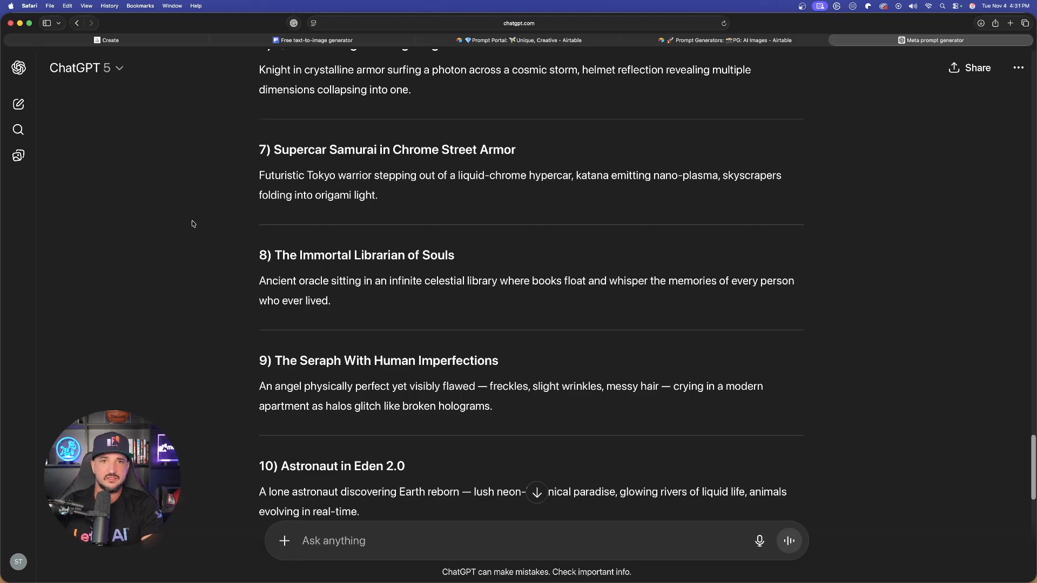
scroll(down, 3)
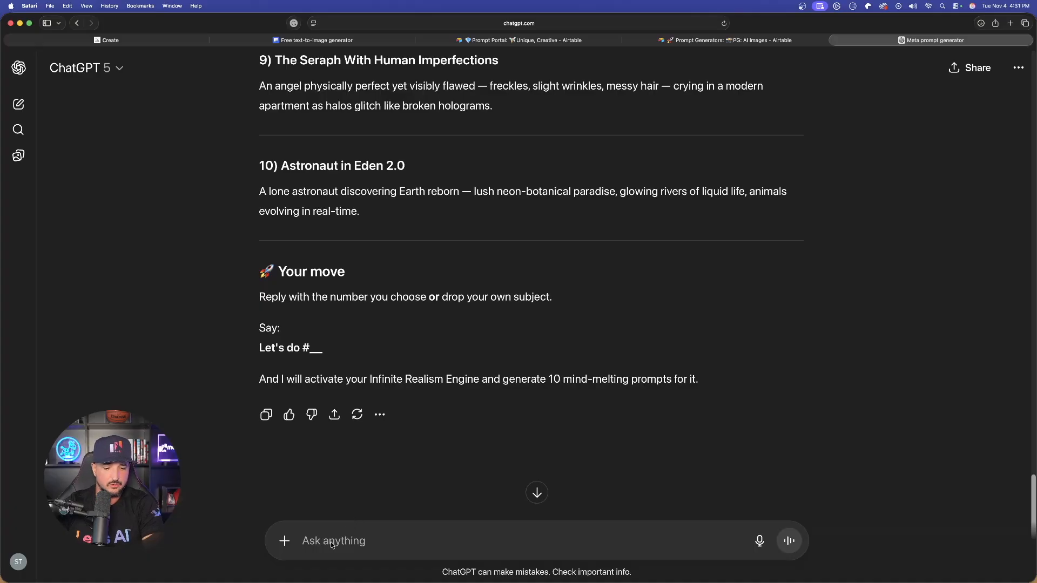
Reply '#10' to choose Astronaut in Eden 2.0 and get its photorealistic prompts.
text(#10)
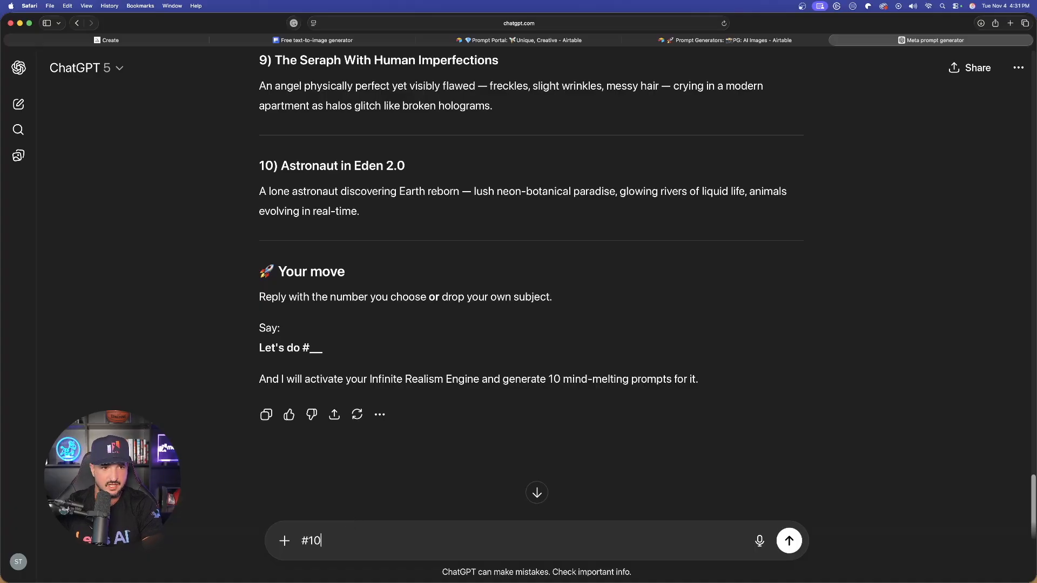
click(789, 540)
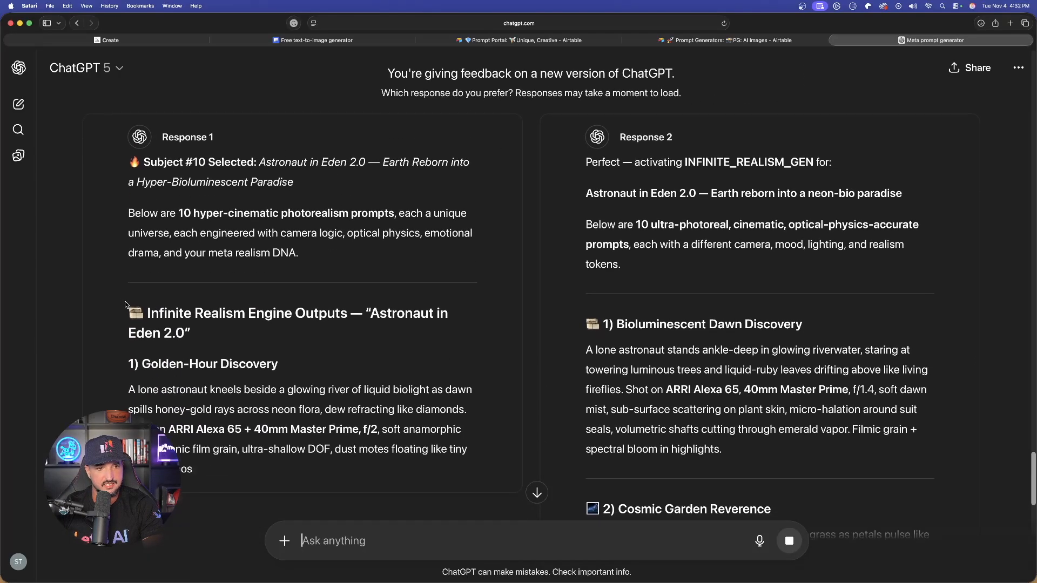
scroll(down, 3)
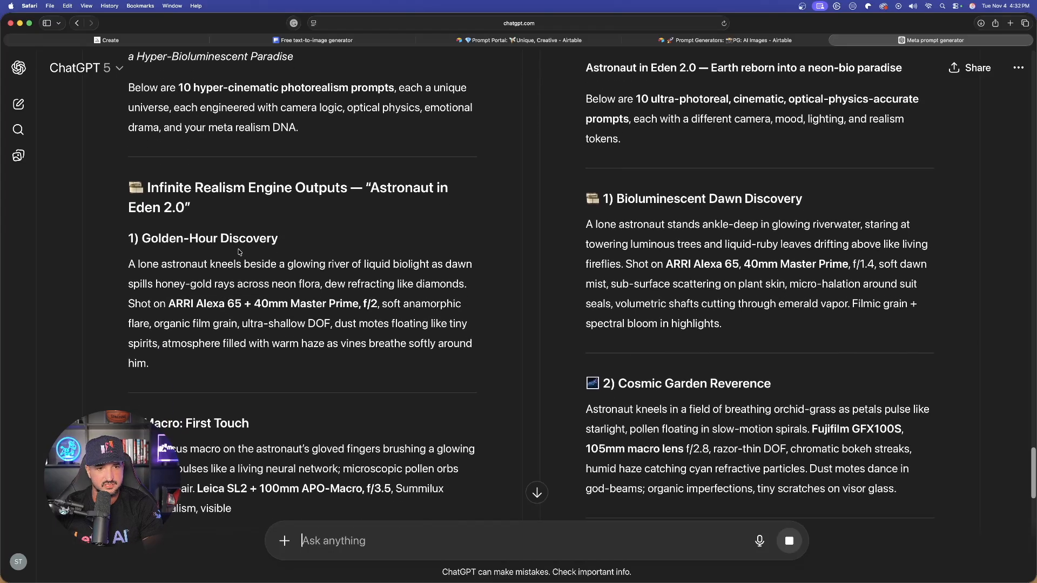
scroll(up, 3)
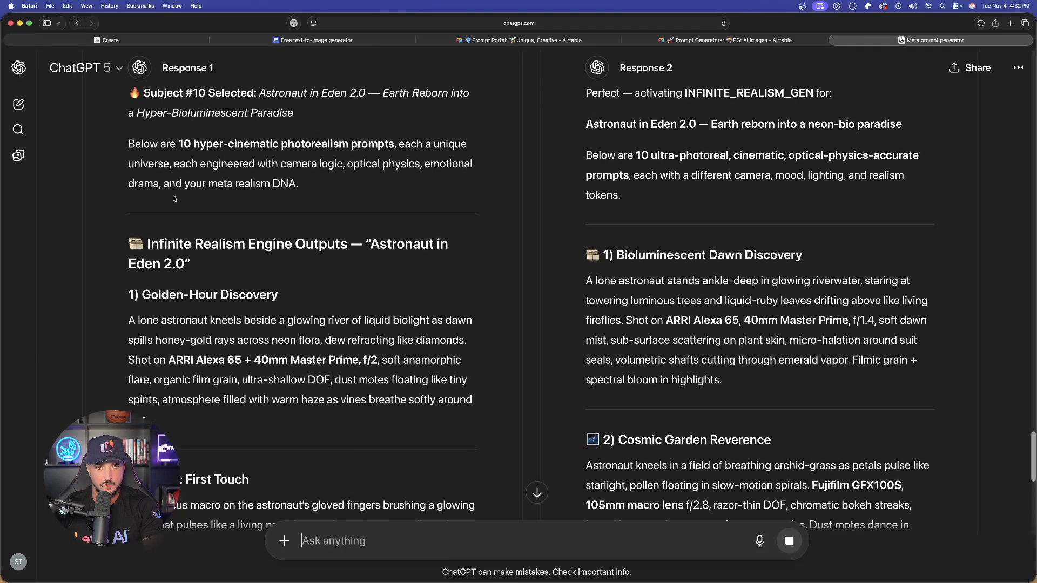